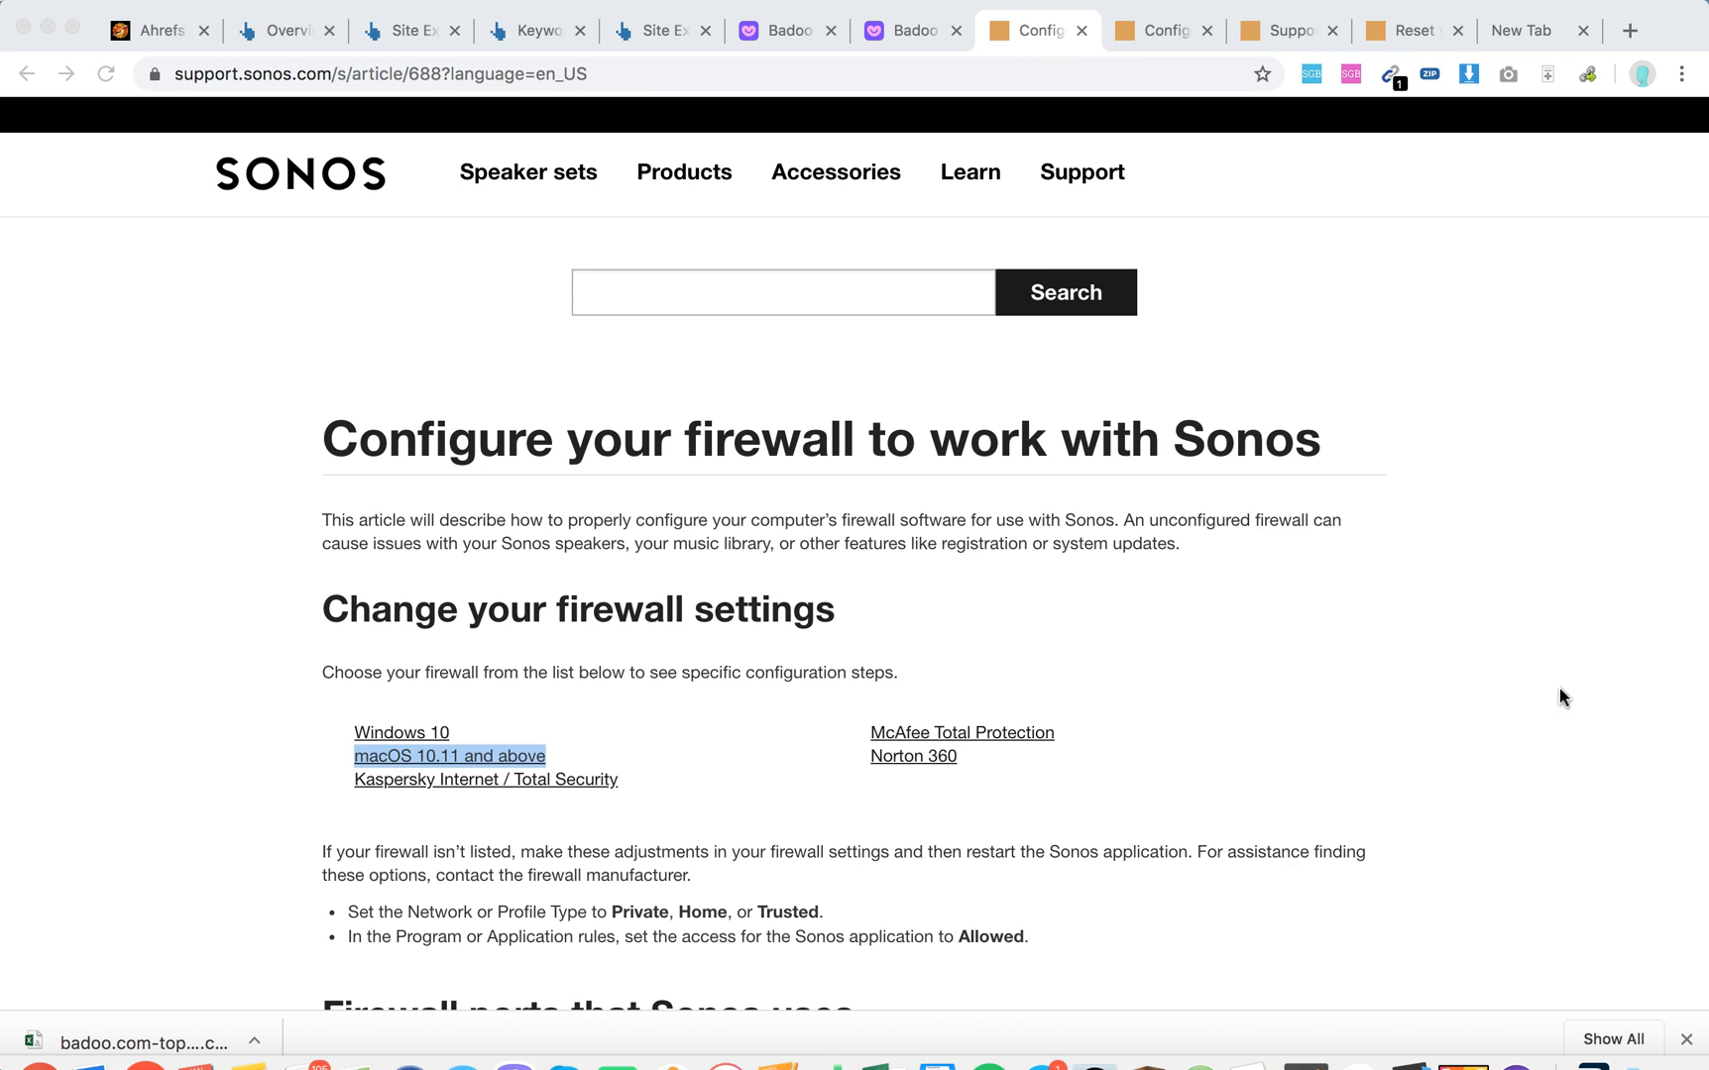
mouse_move(1297, 567)
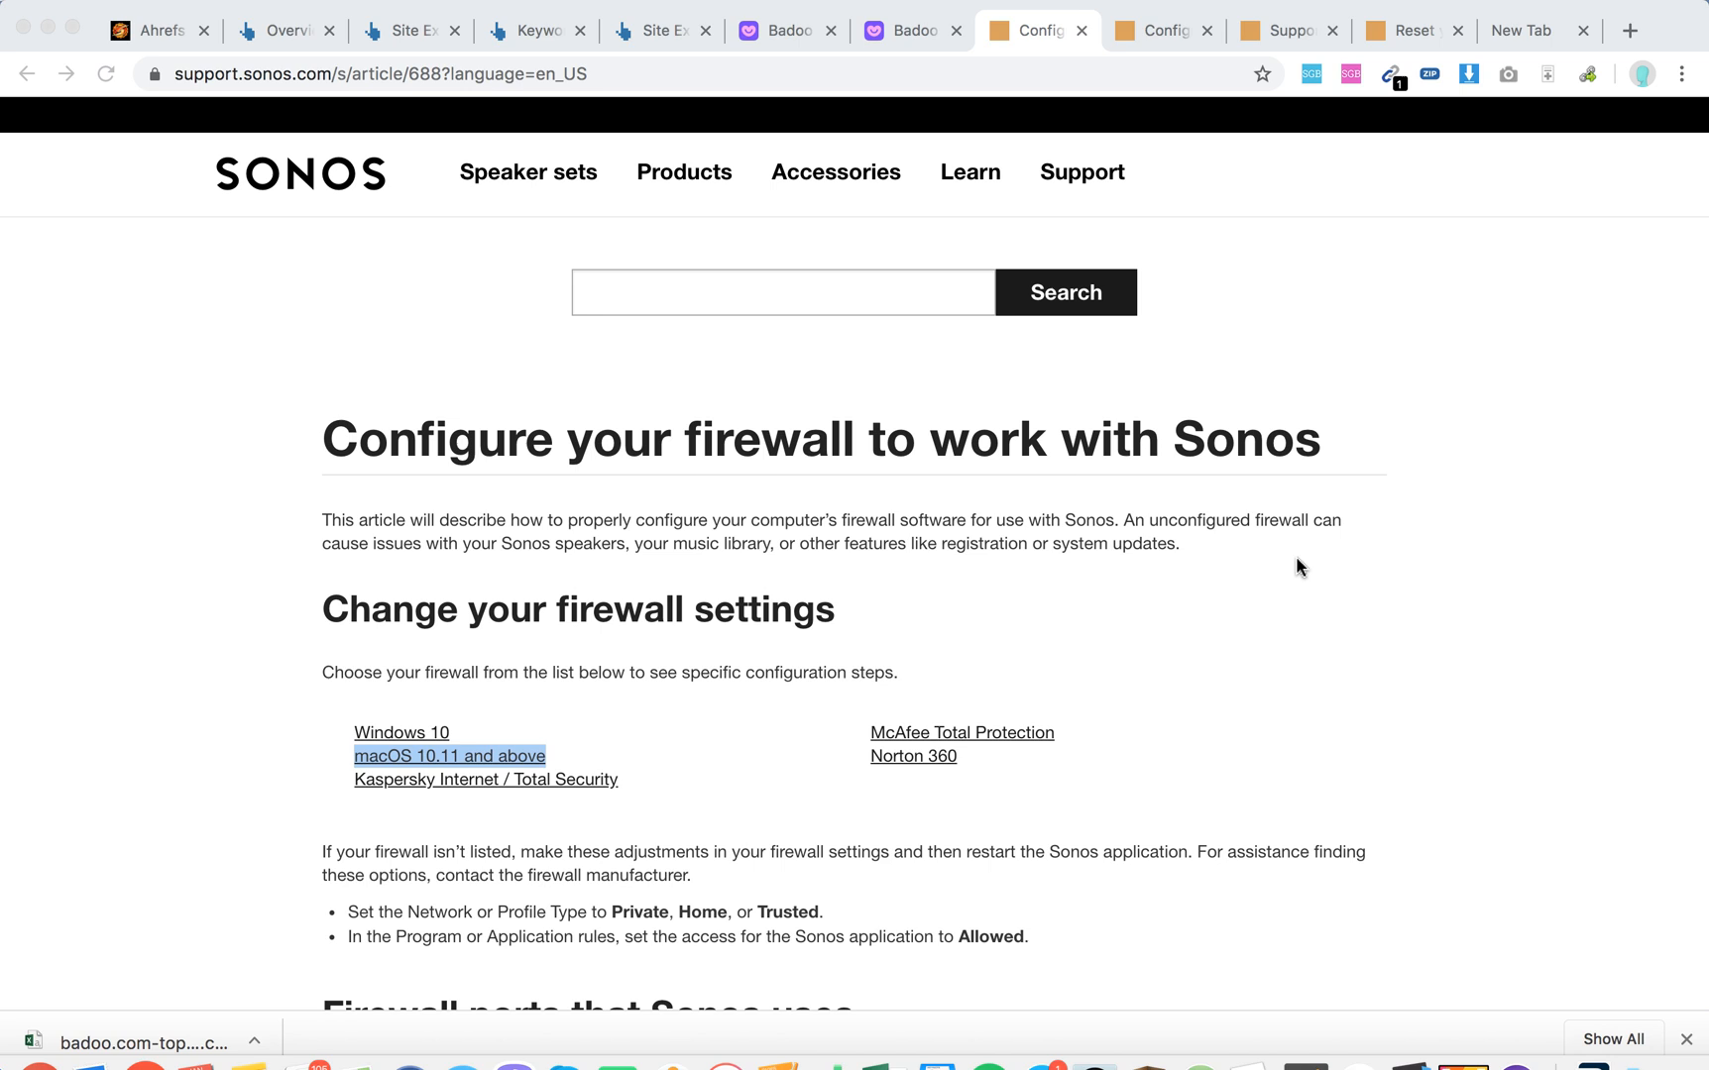
mouse_move(1257, 549)
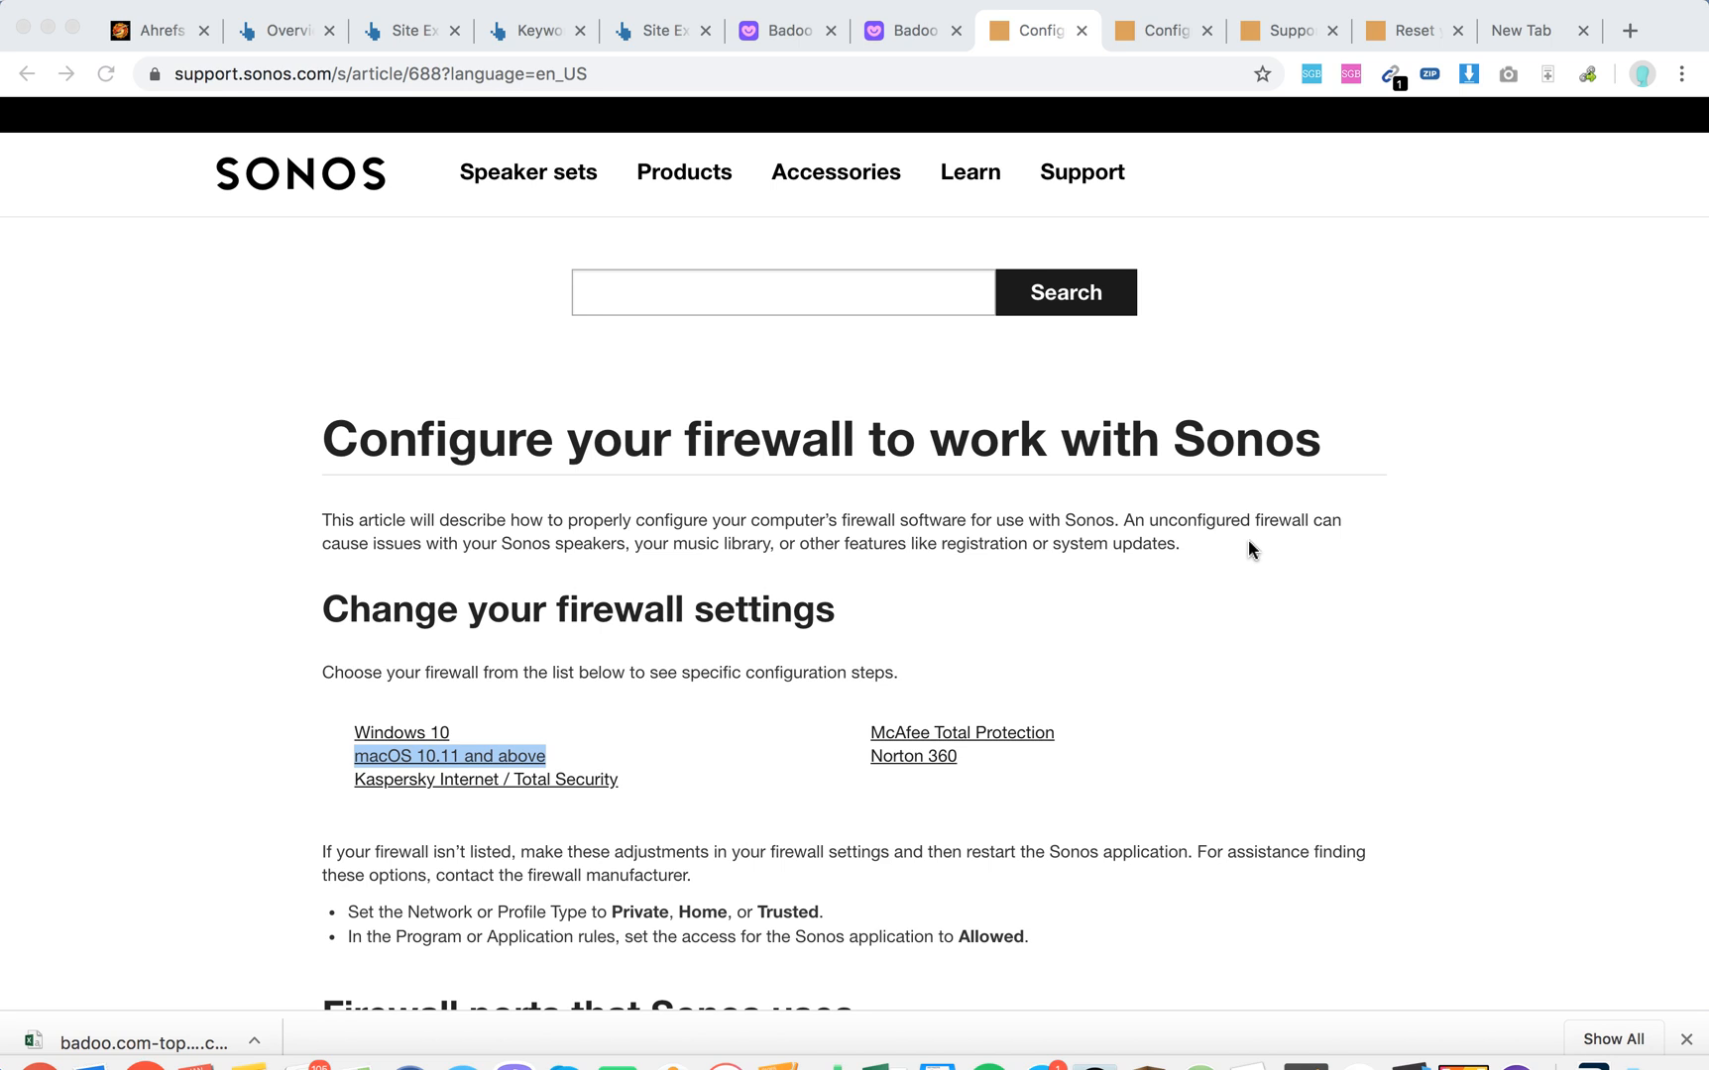
mouse_move(1220, 583)
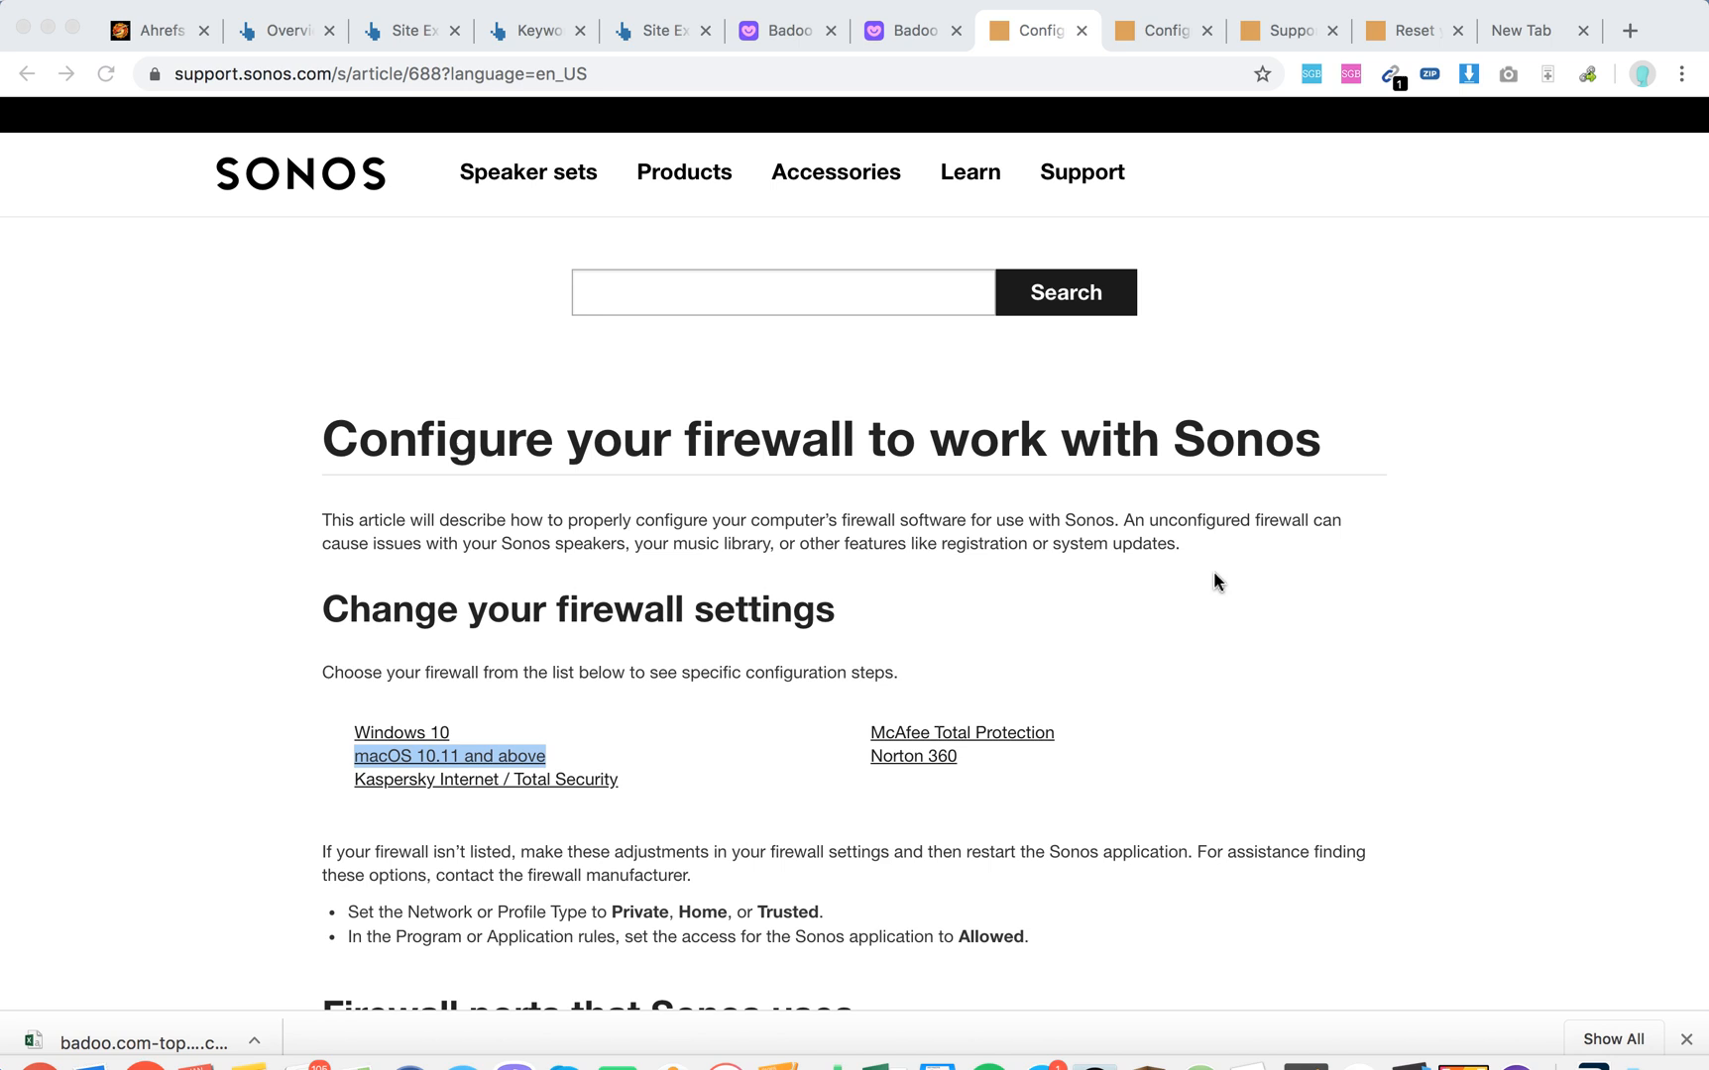
Scroll the firewall article down to the 'Firewall ports that Sonos uses' heading.
scroll("down", 3)
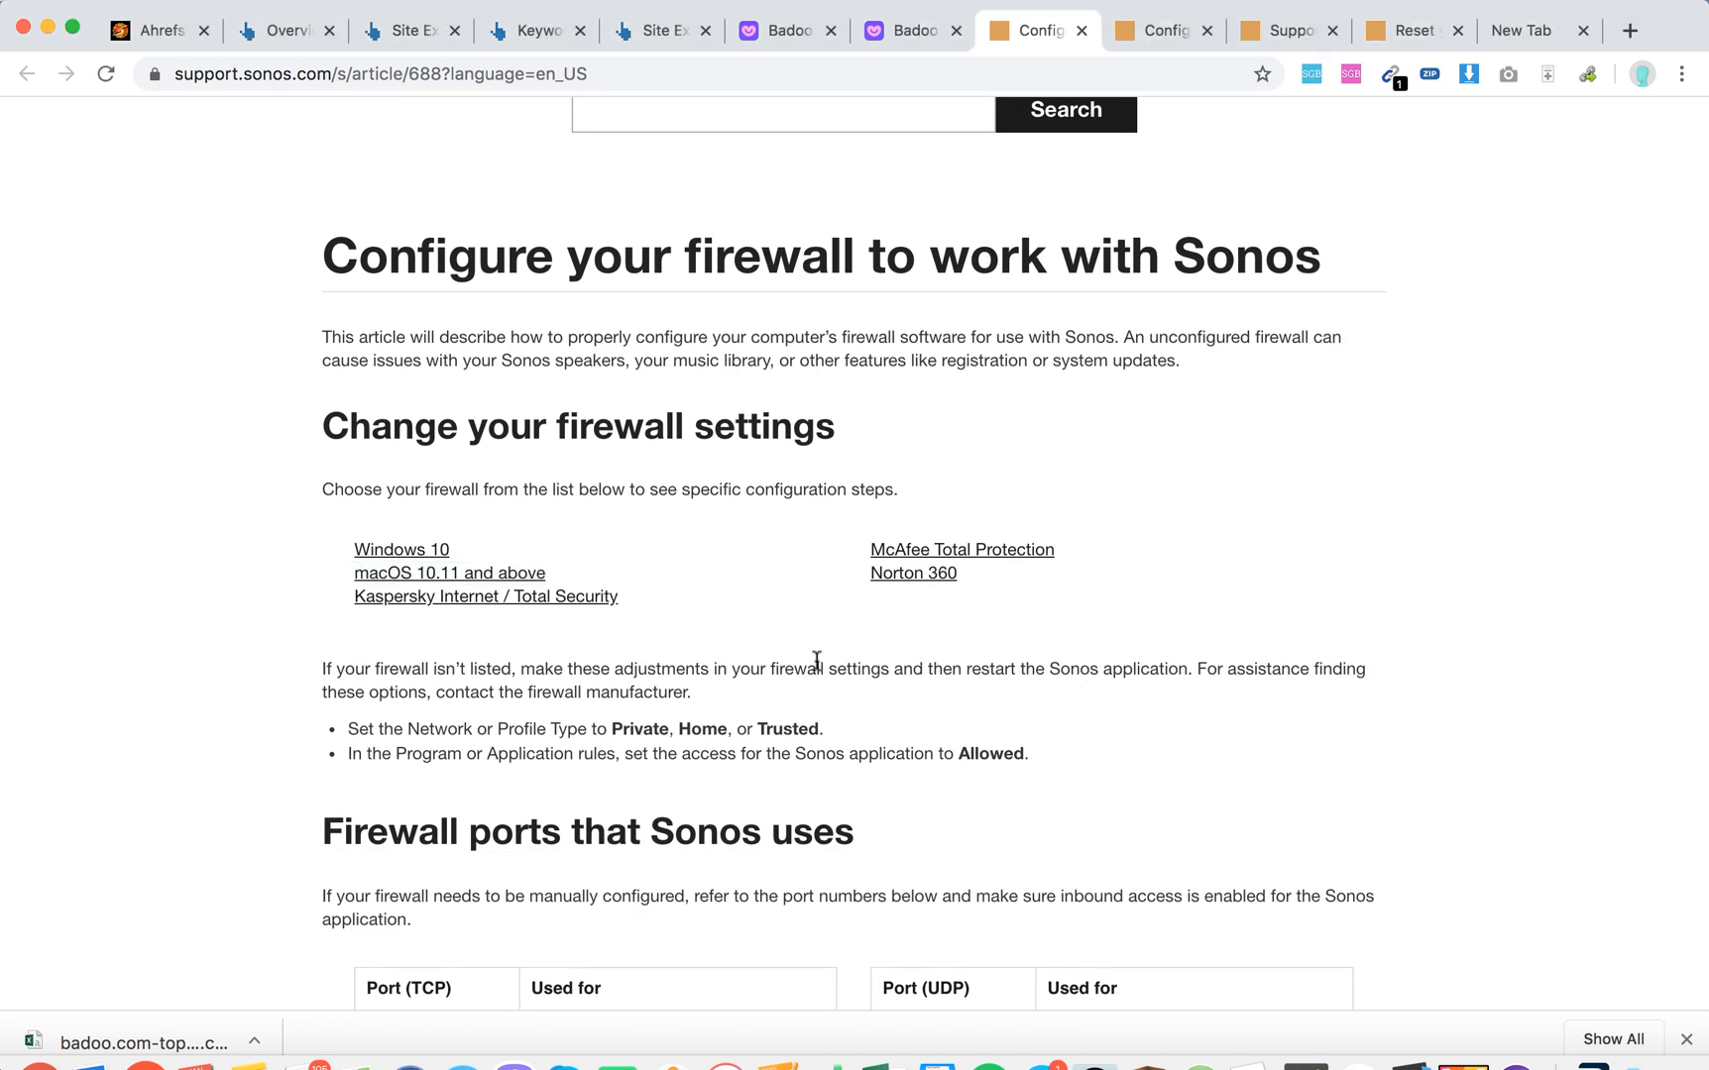
Switch to the Configuring macOS Firewall tab and scroll through its illustrated steps to step 7.
left_click(1154, 30)
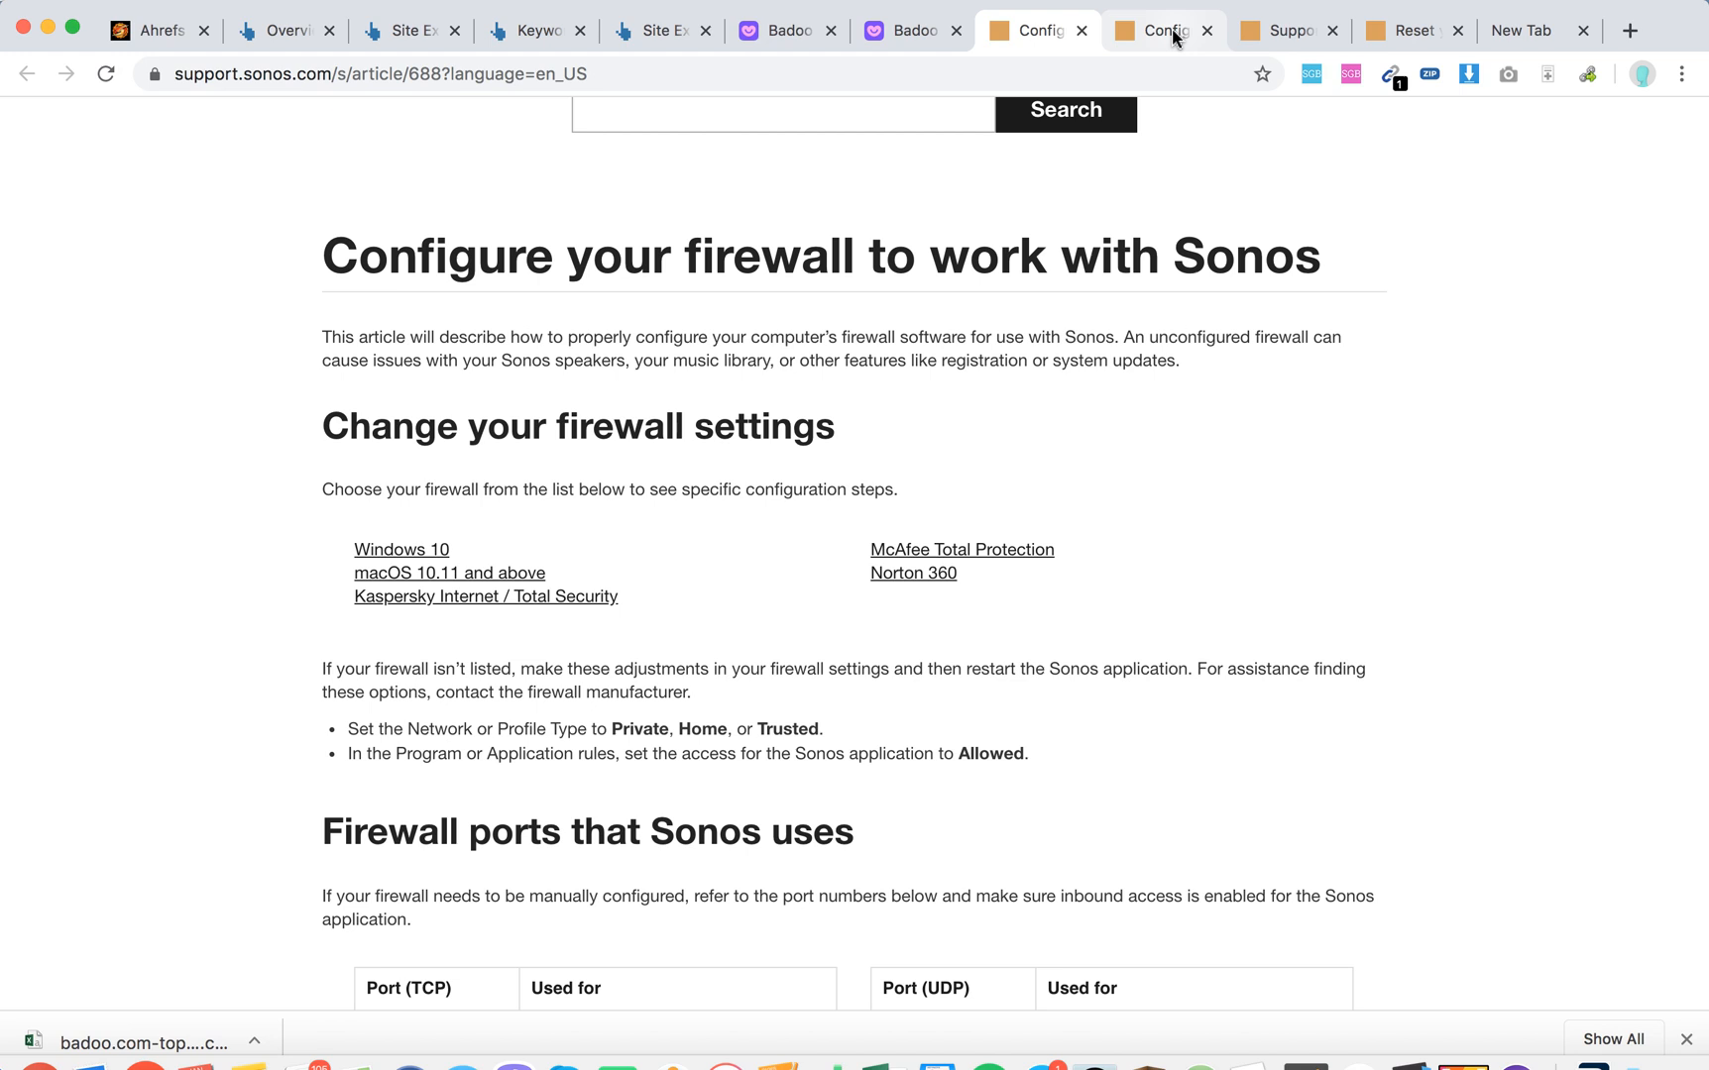
left_click(1160, 30)
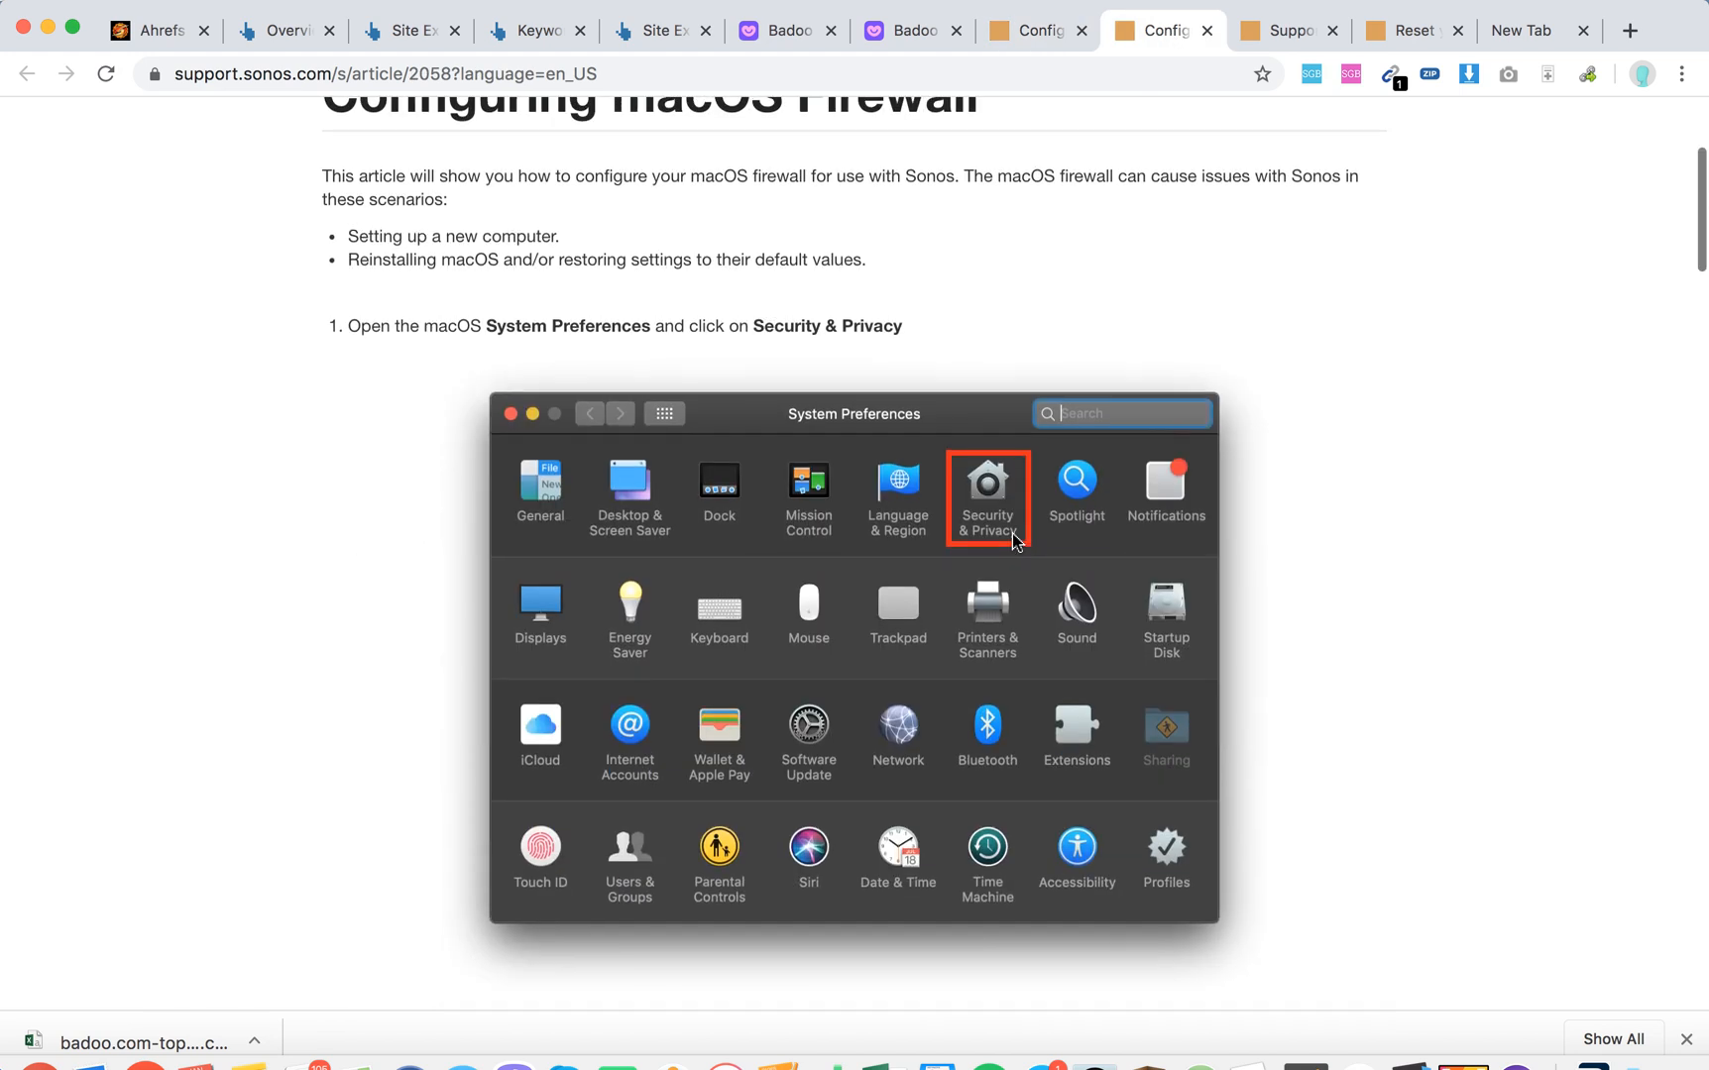
scroll("down", 3)
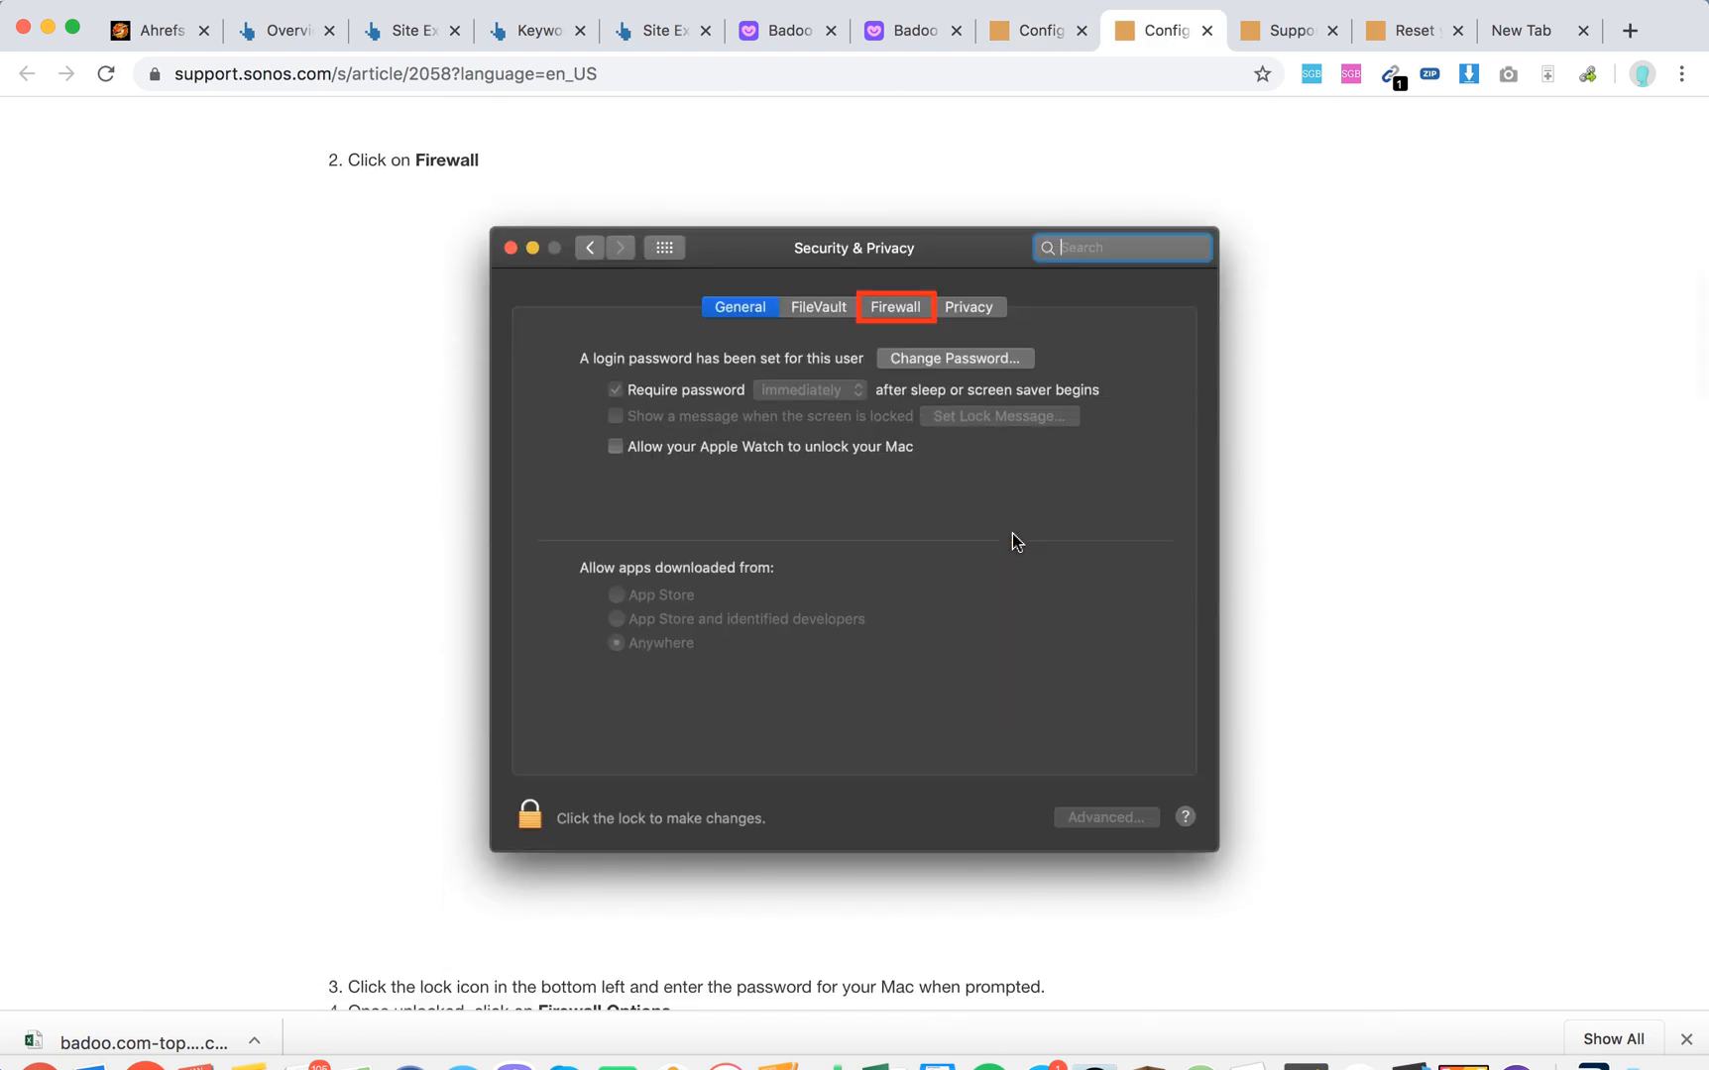
scroll("down", 3)
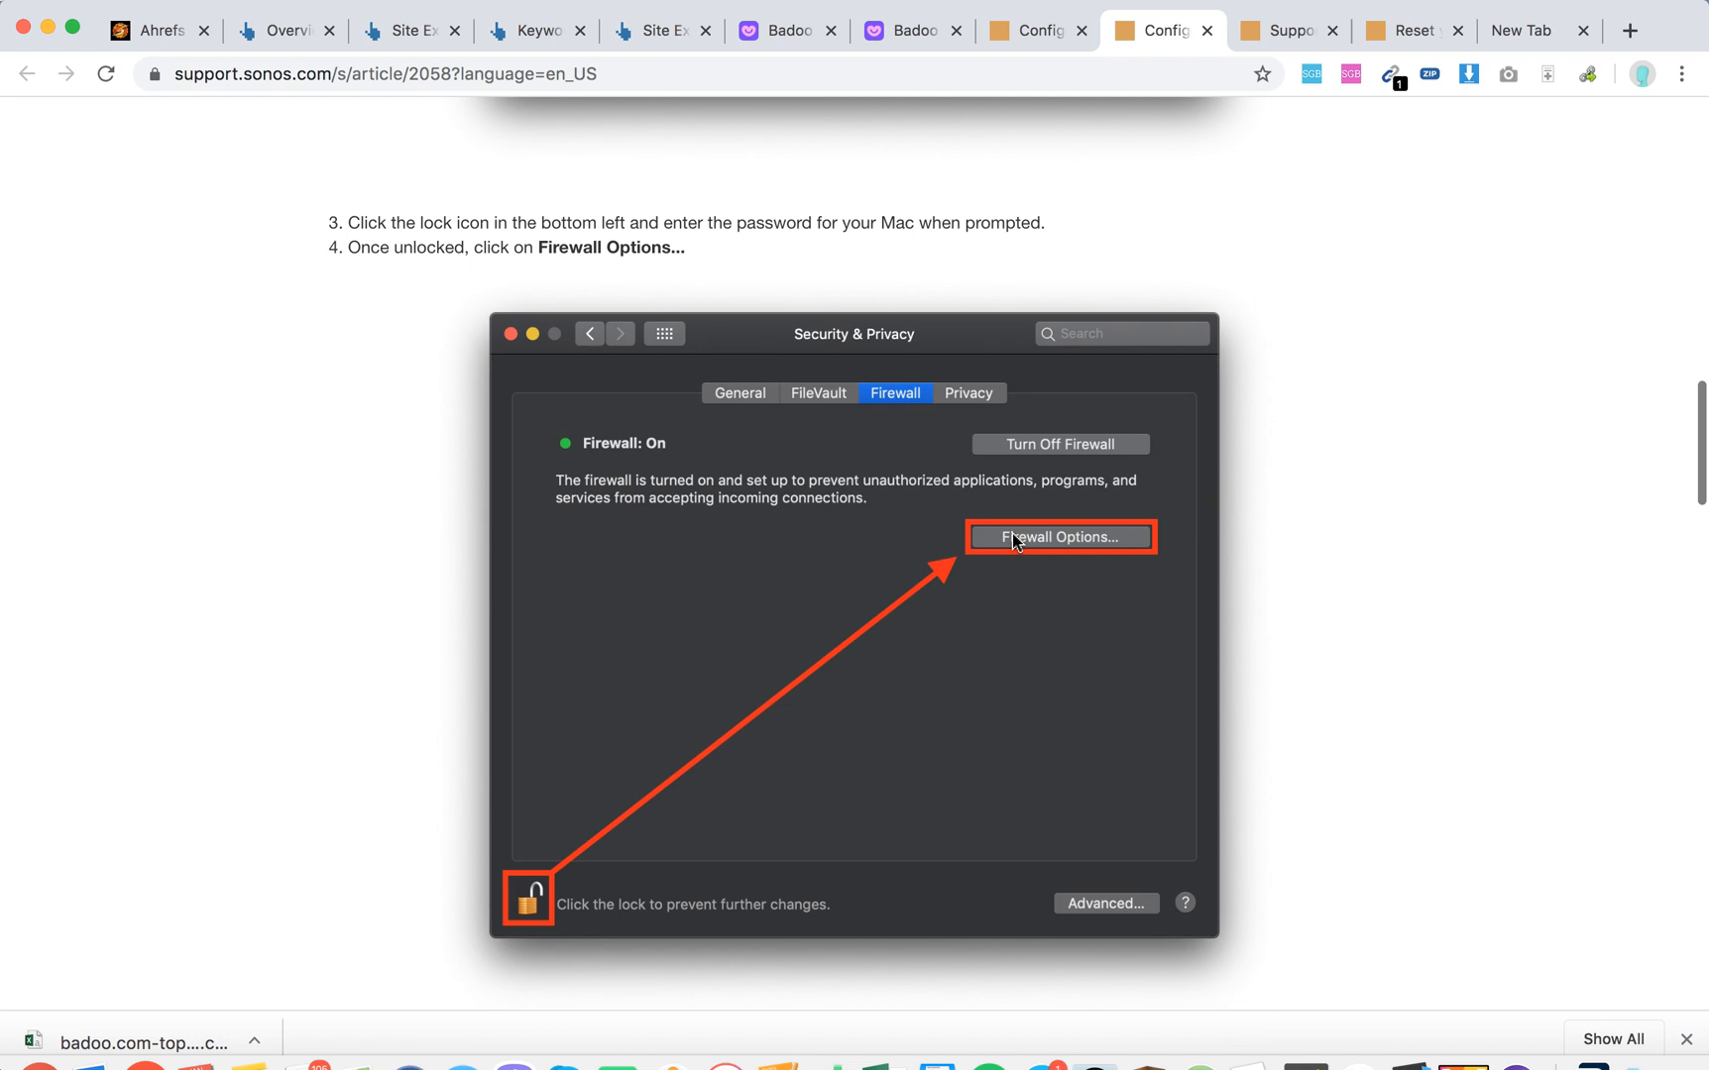
scroll("down", 3)
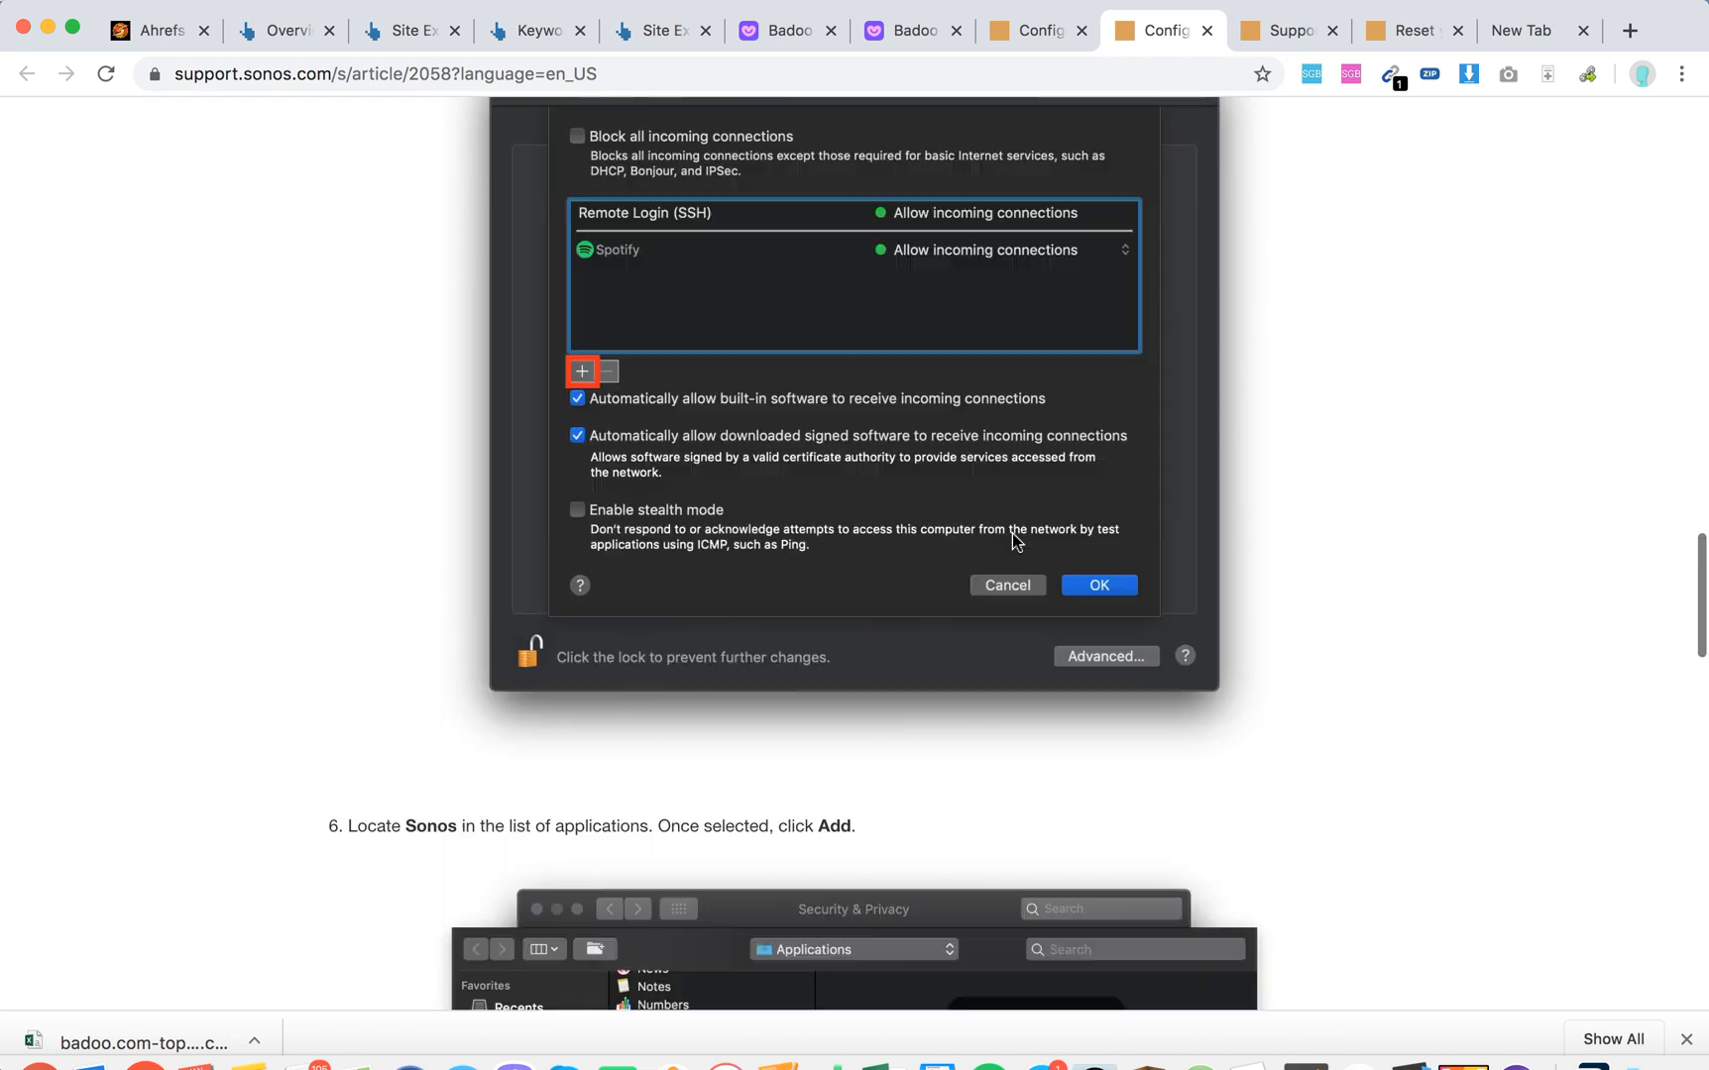
scroll("down", 3)
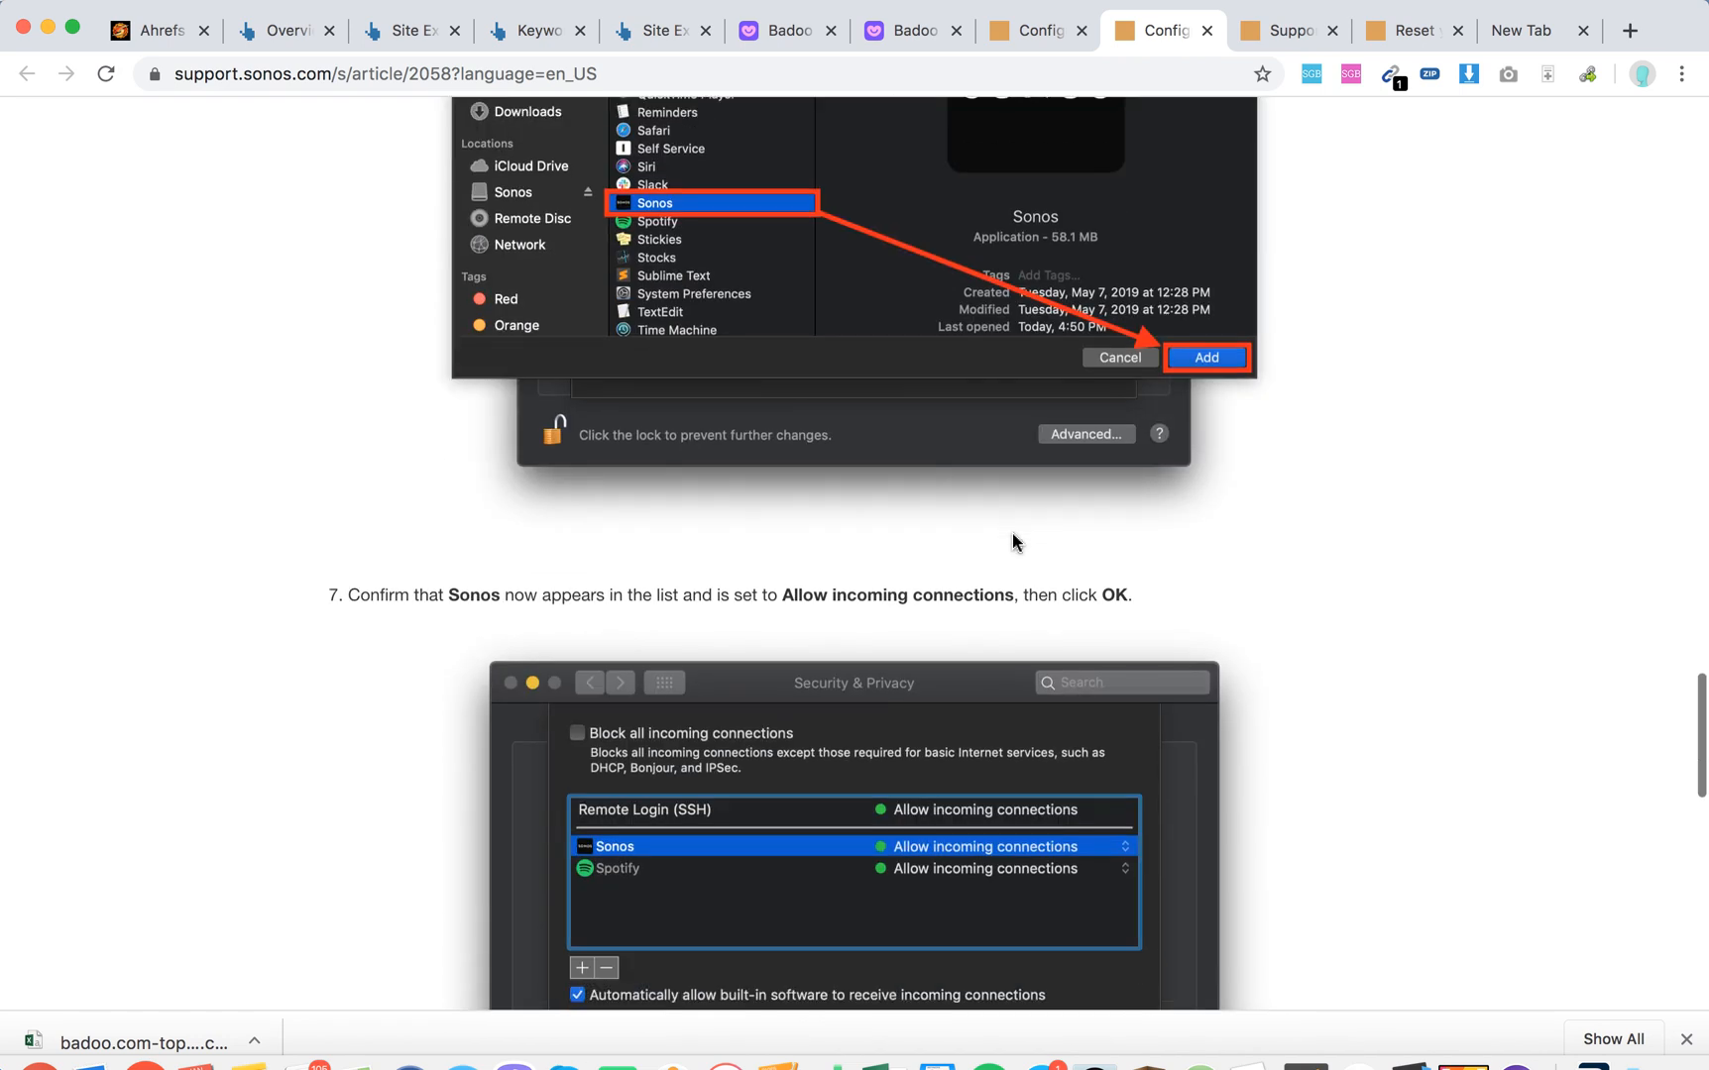
scroll("down", 3)
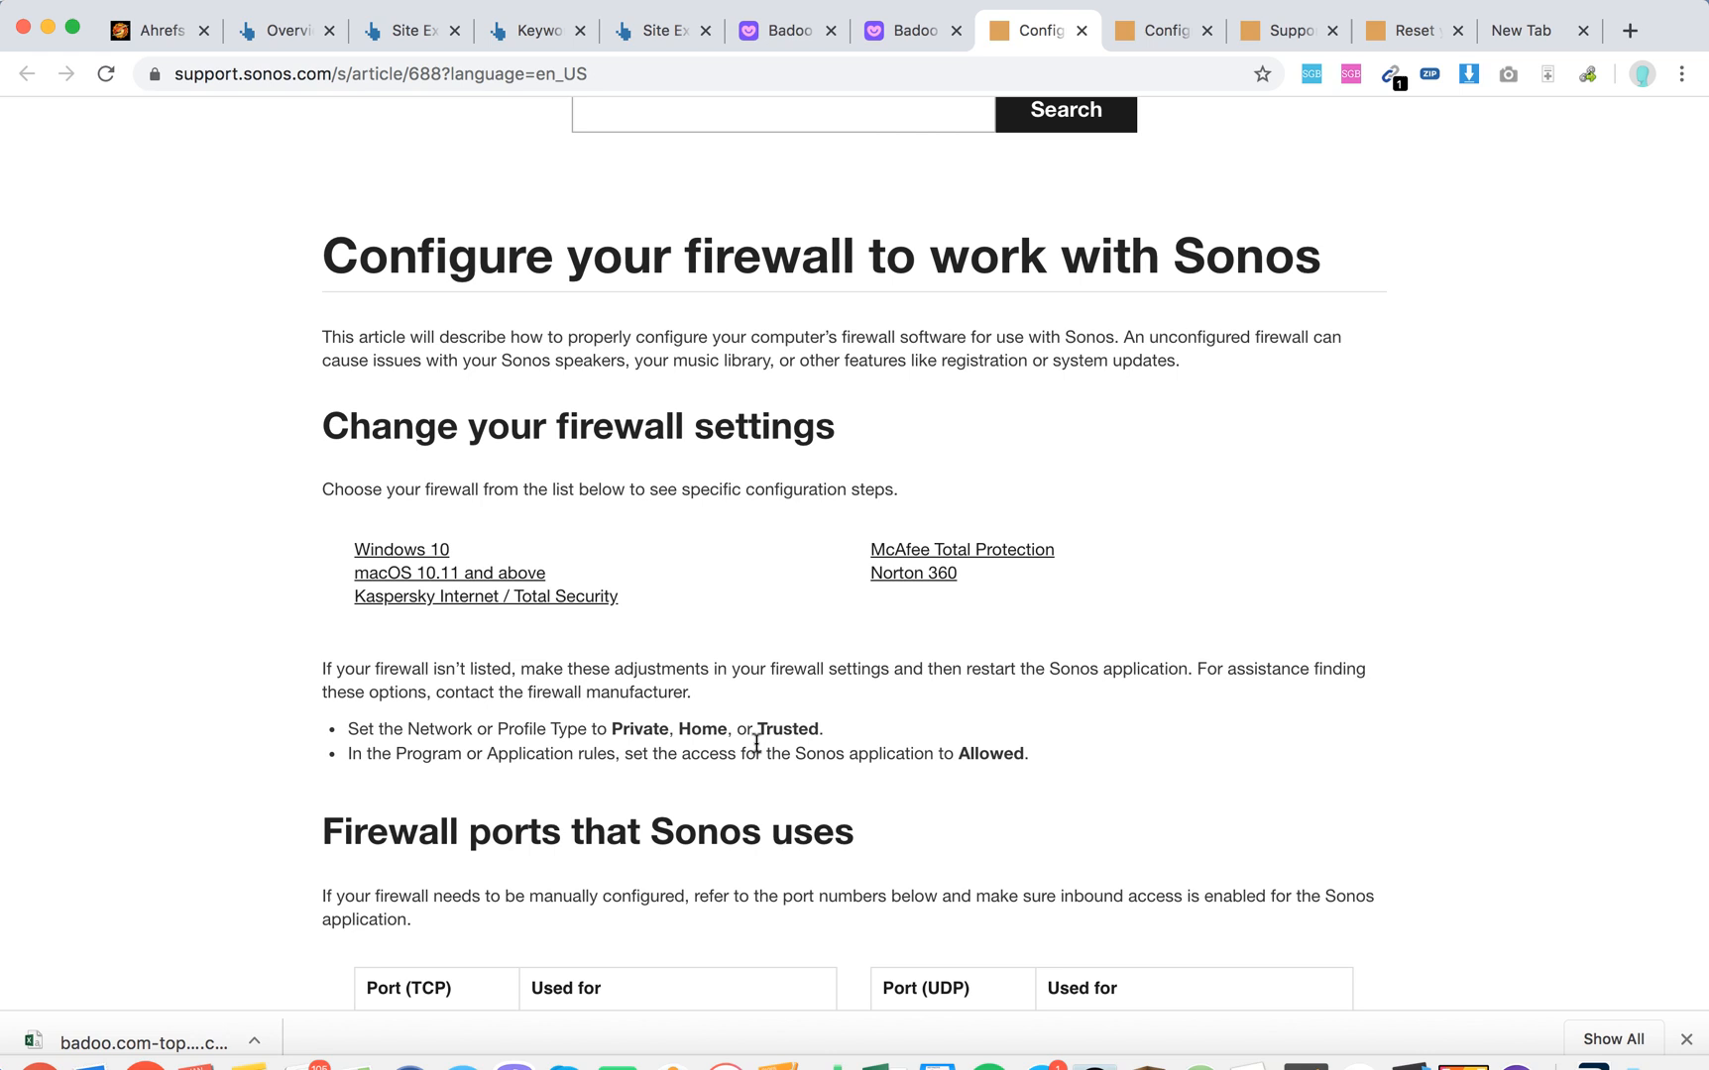
mouse_move(751, 748)
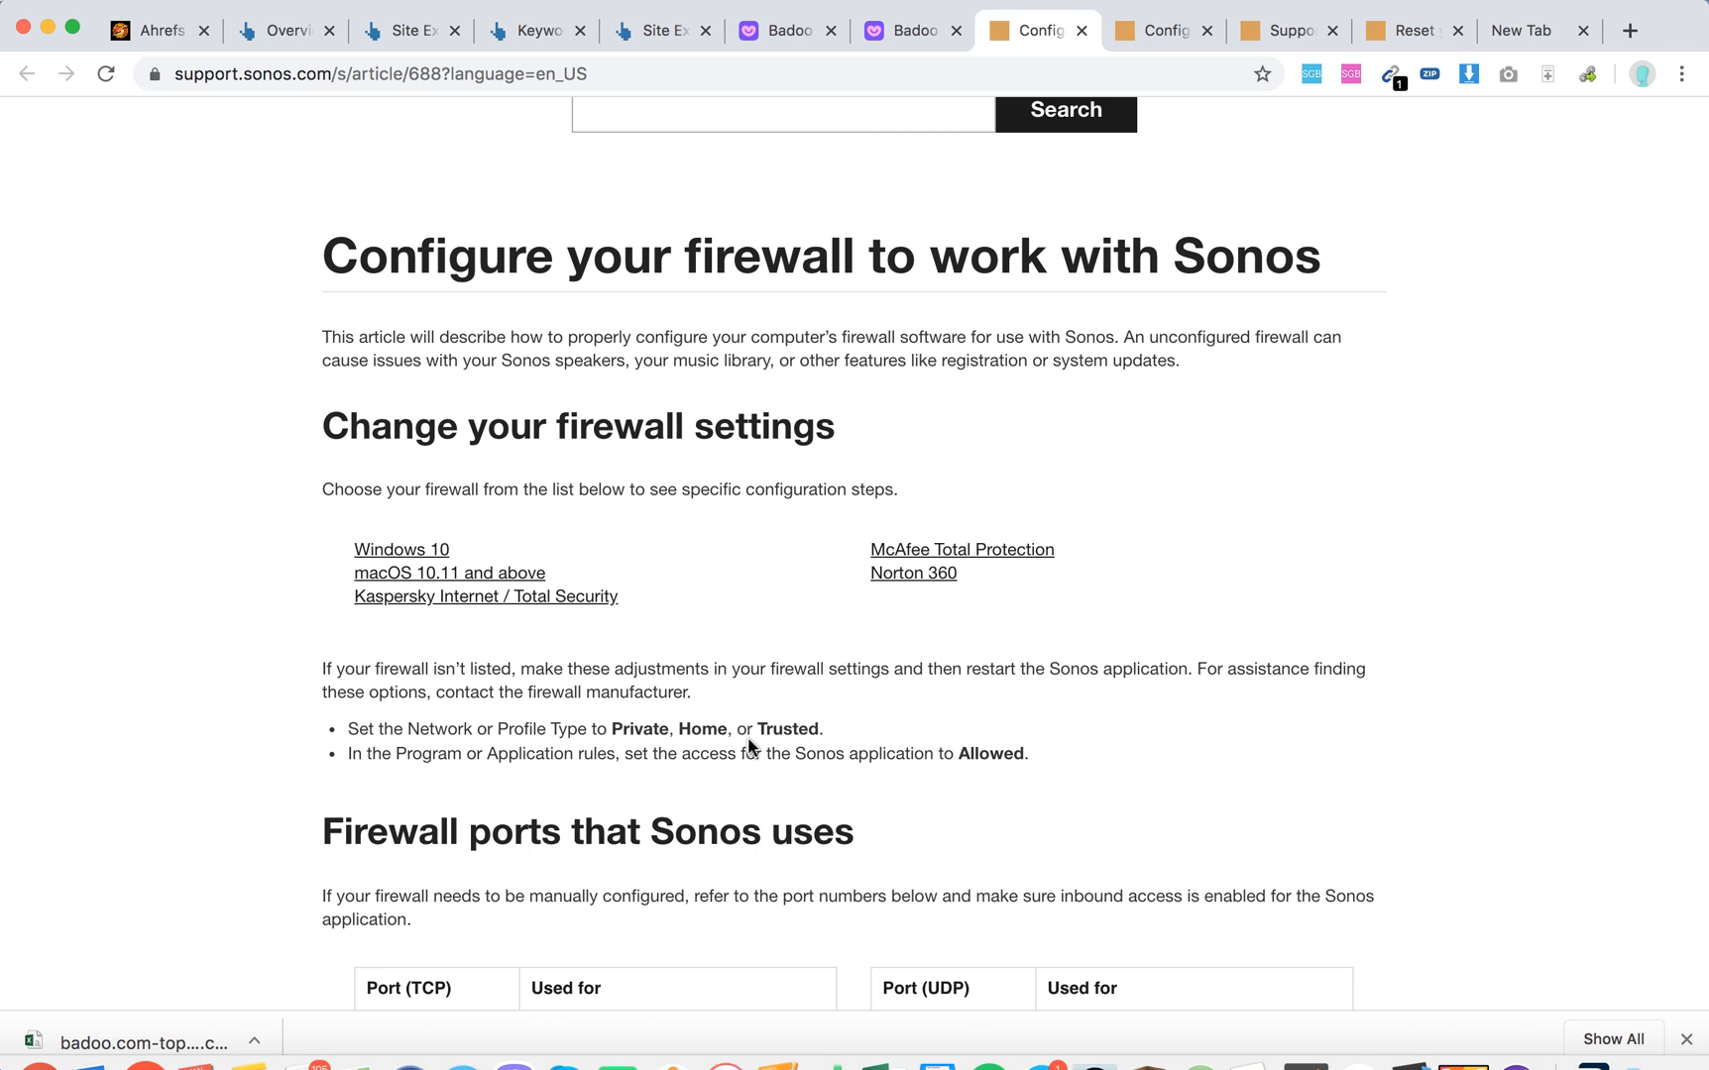
mouse_move(765, 720)
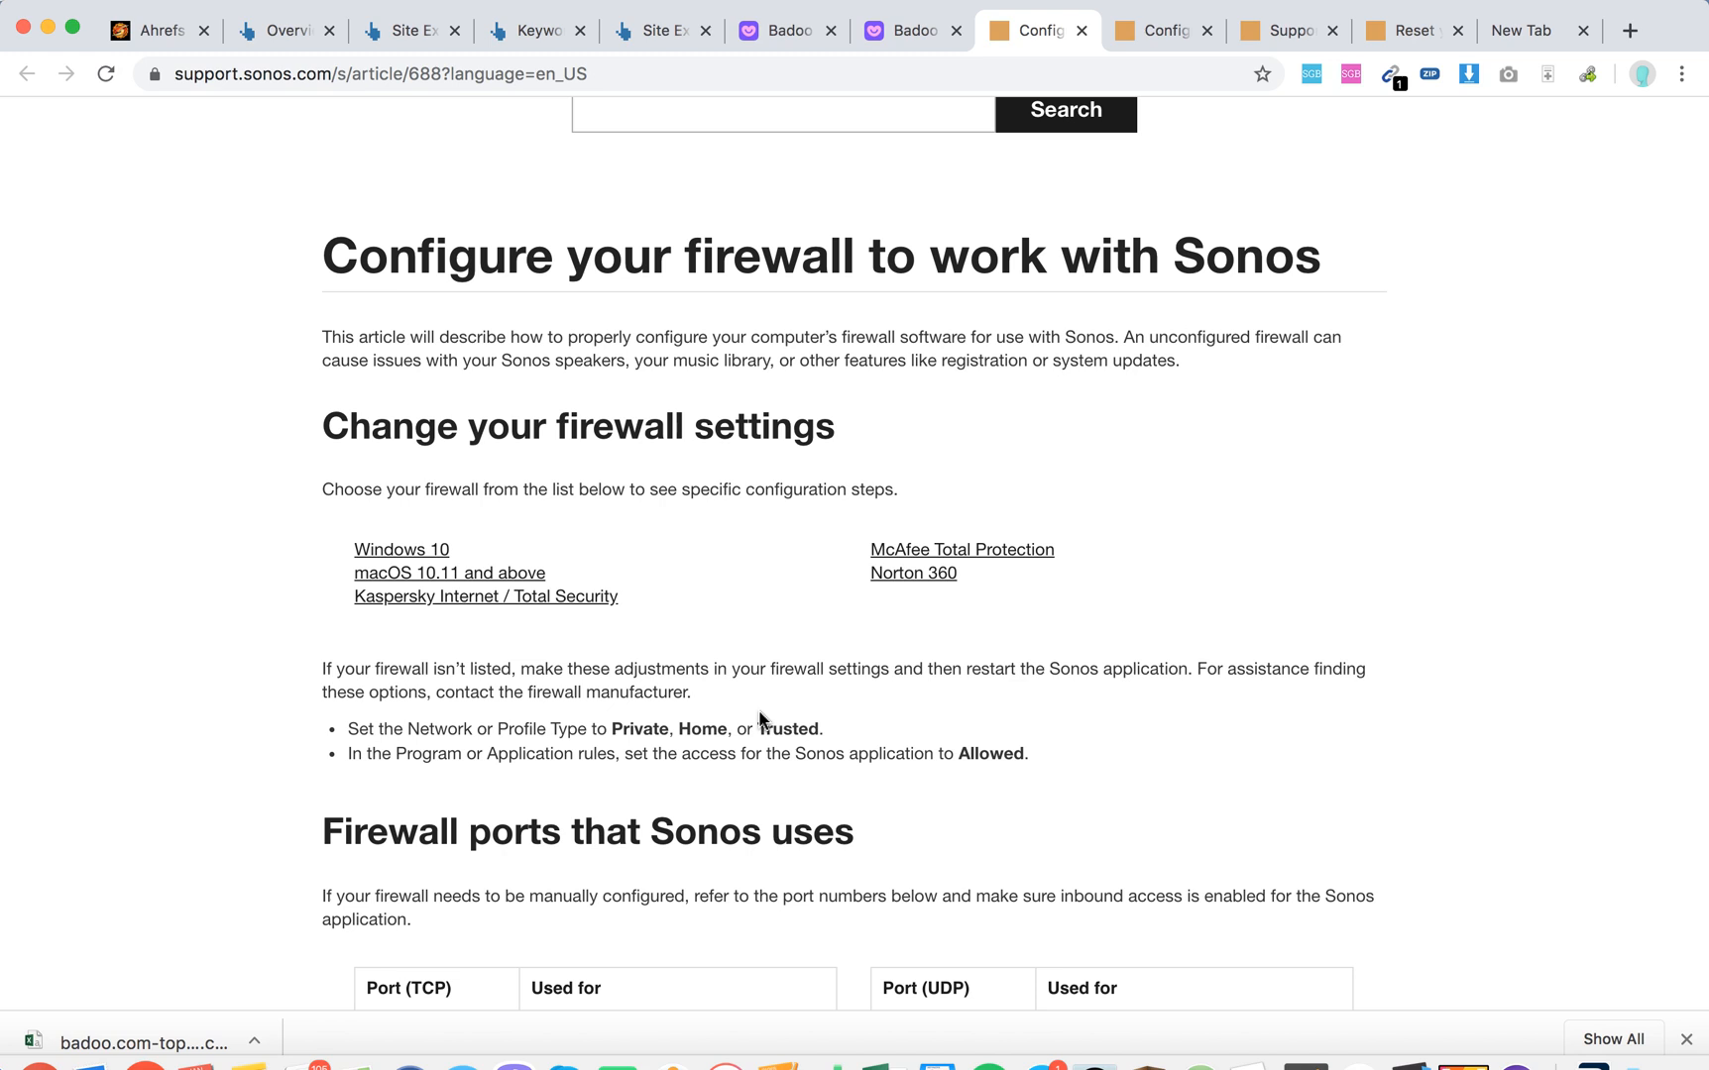
Scroll down until both TCP and UDP port tables are fully visible, through 4444 and 6969.
scroll("down", 3)
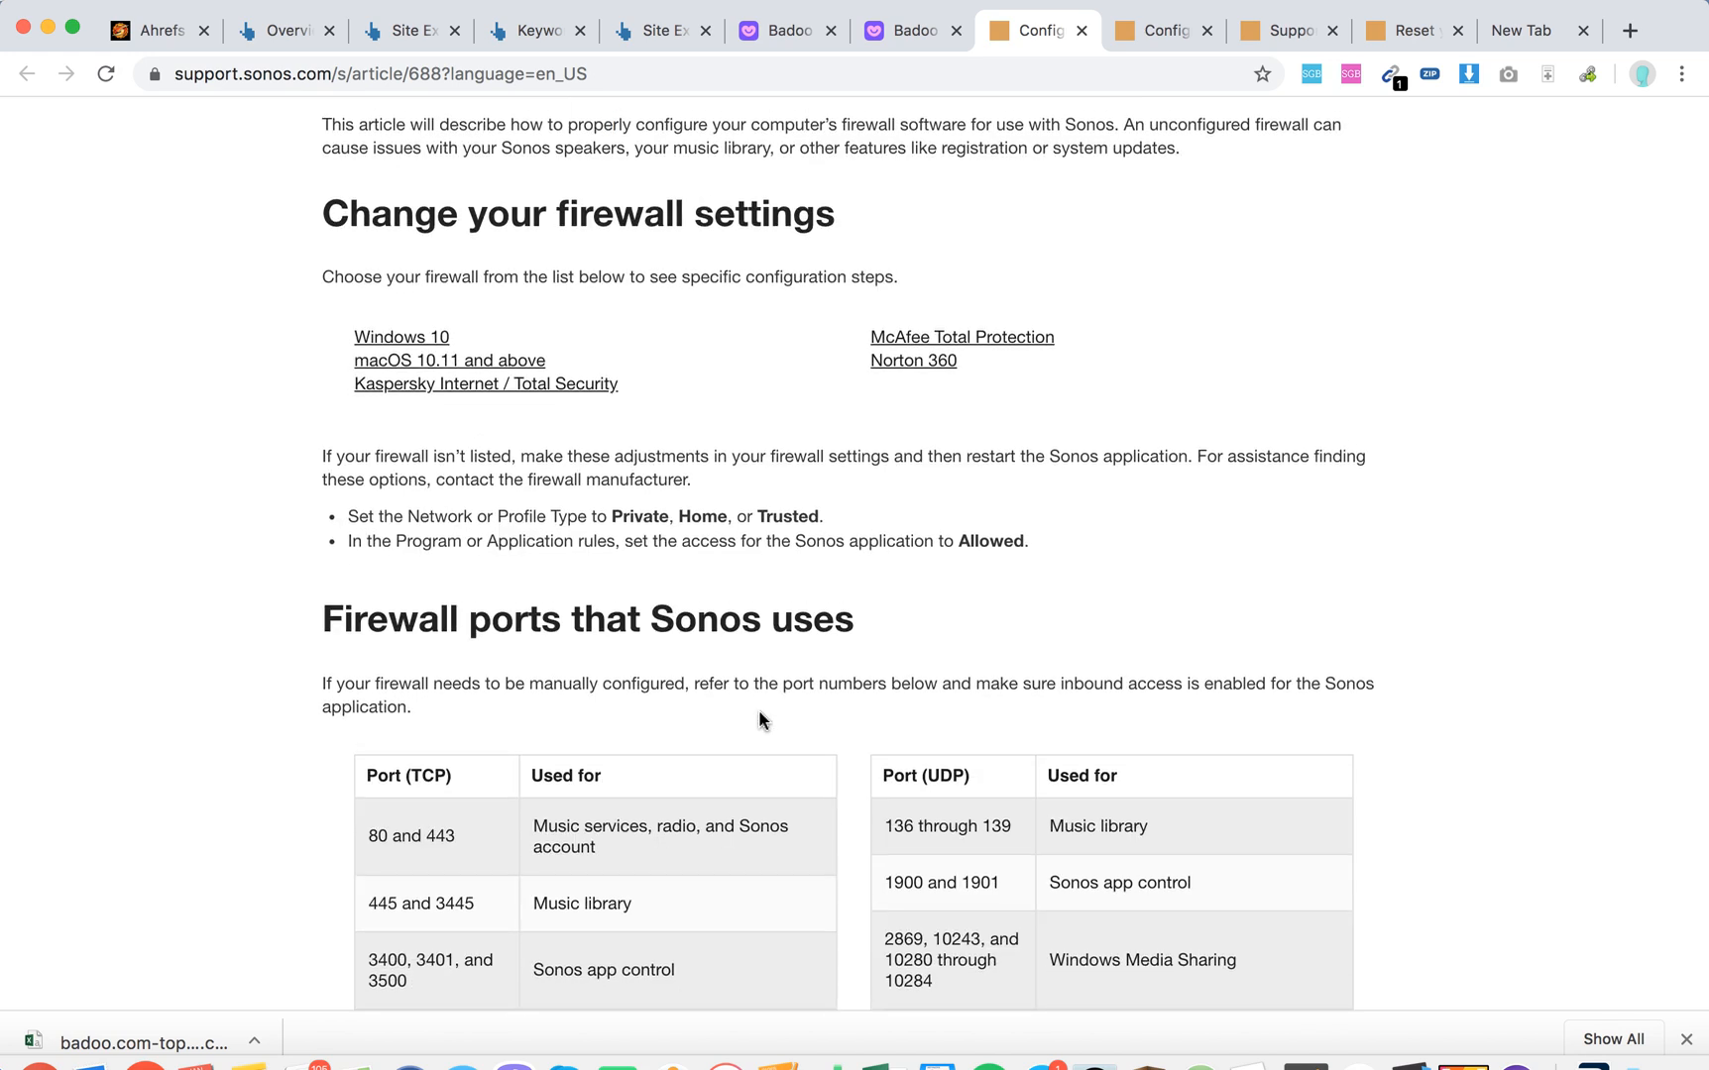
scroll("down", 3)
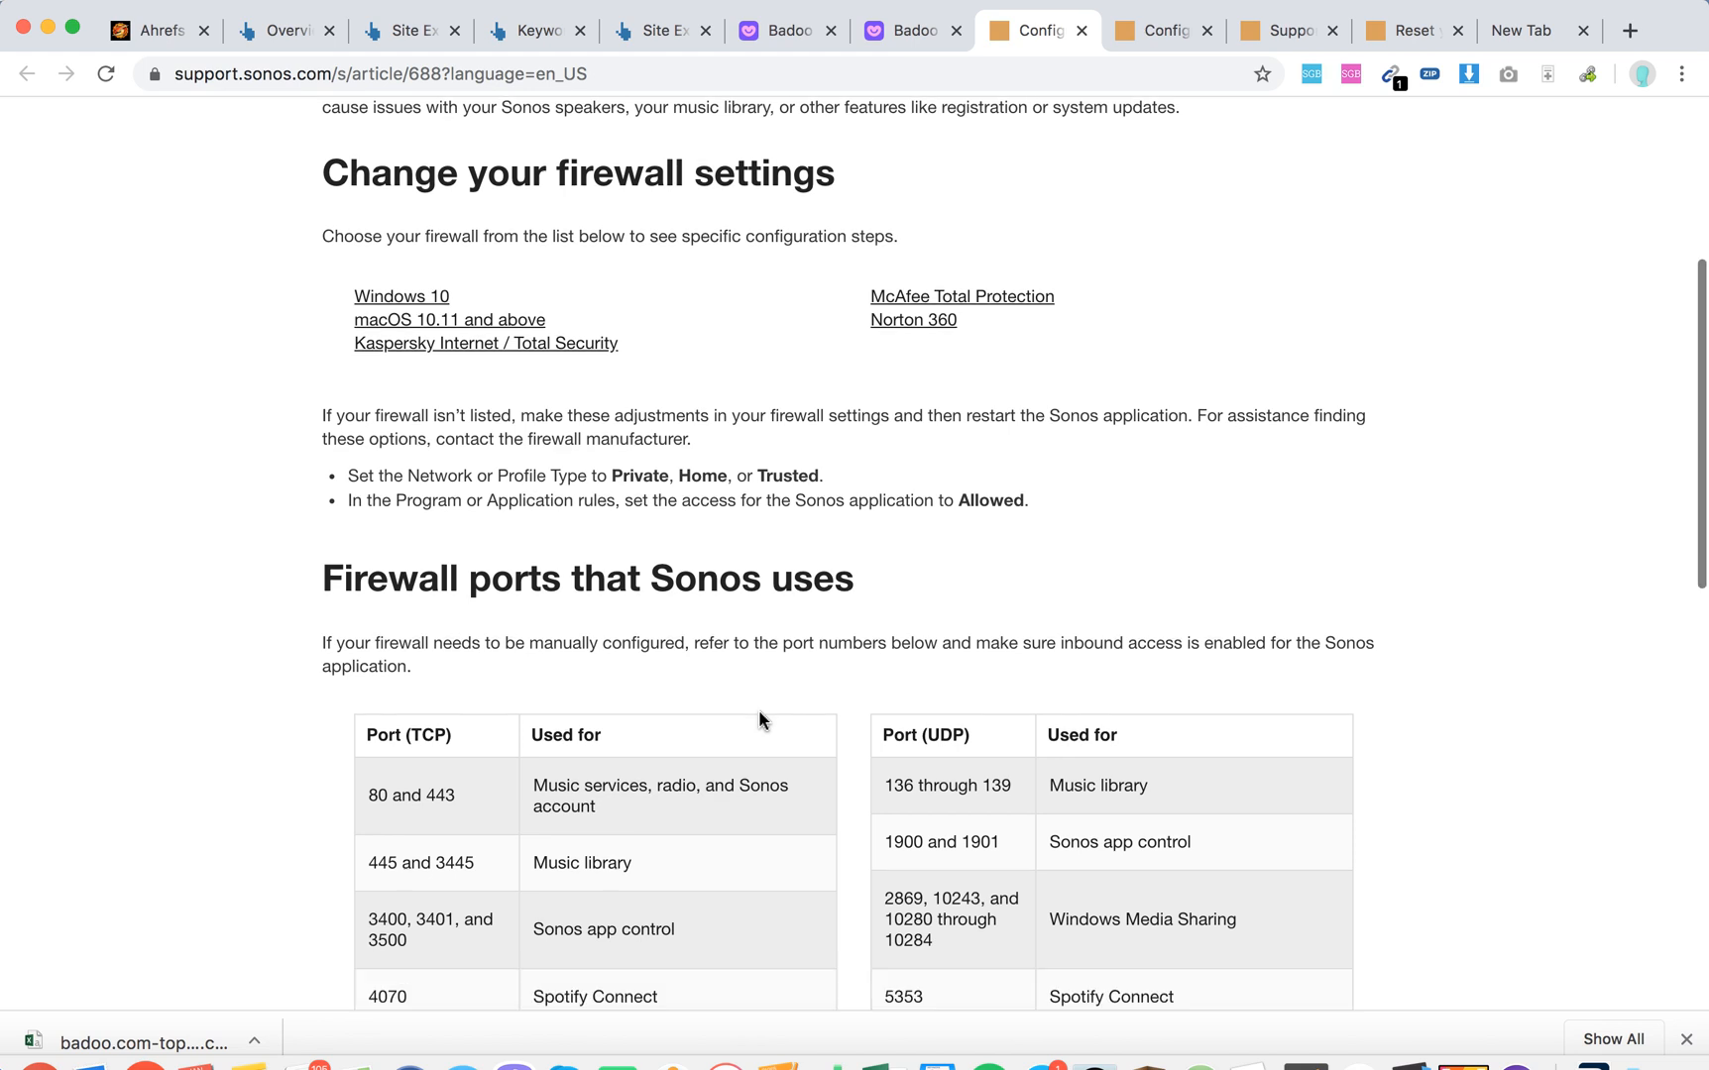
scroll("down", 3)
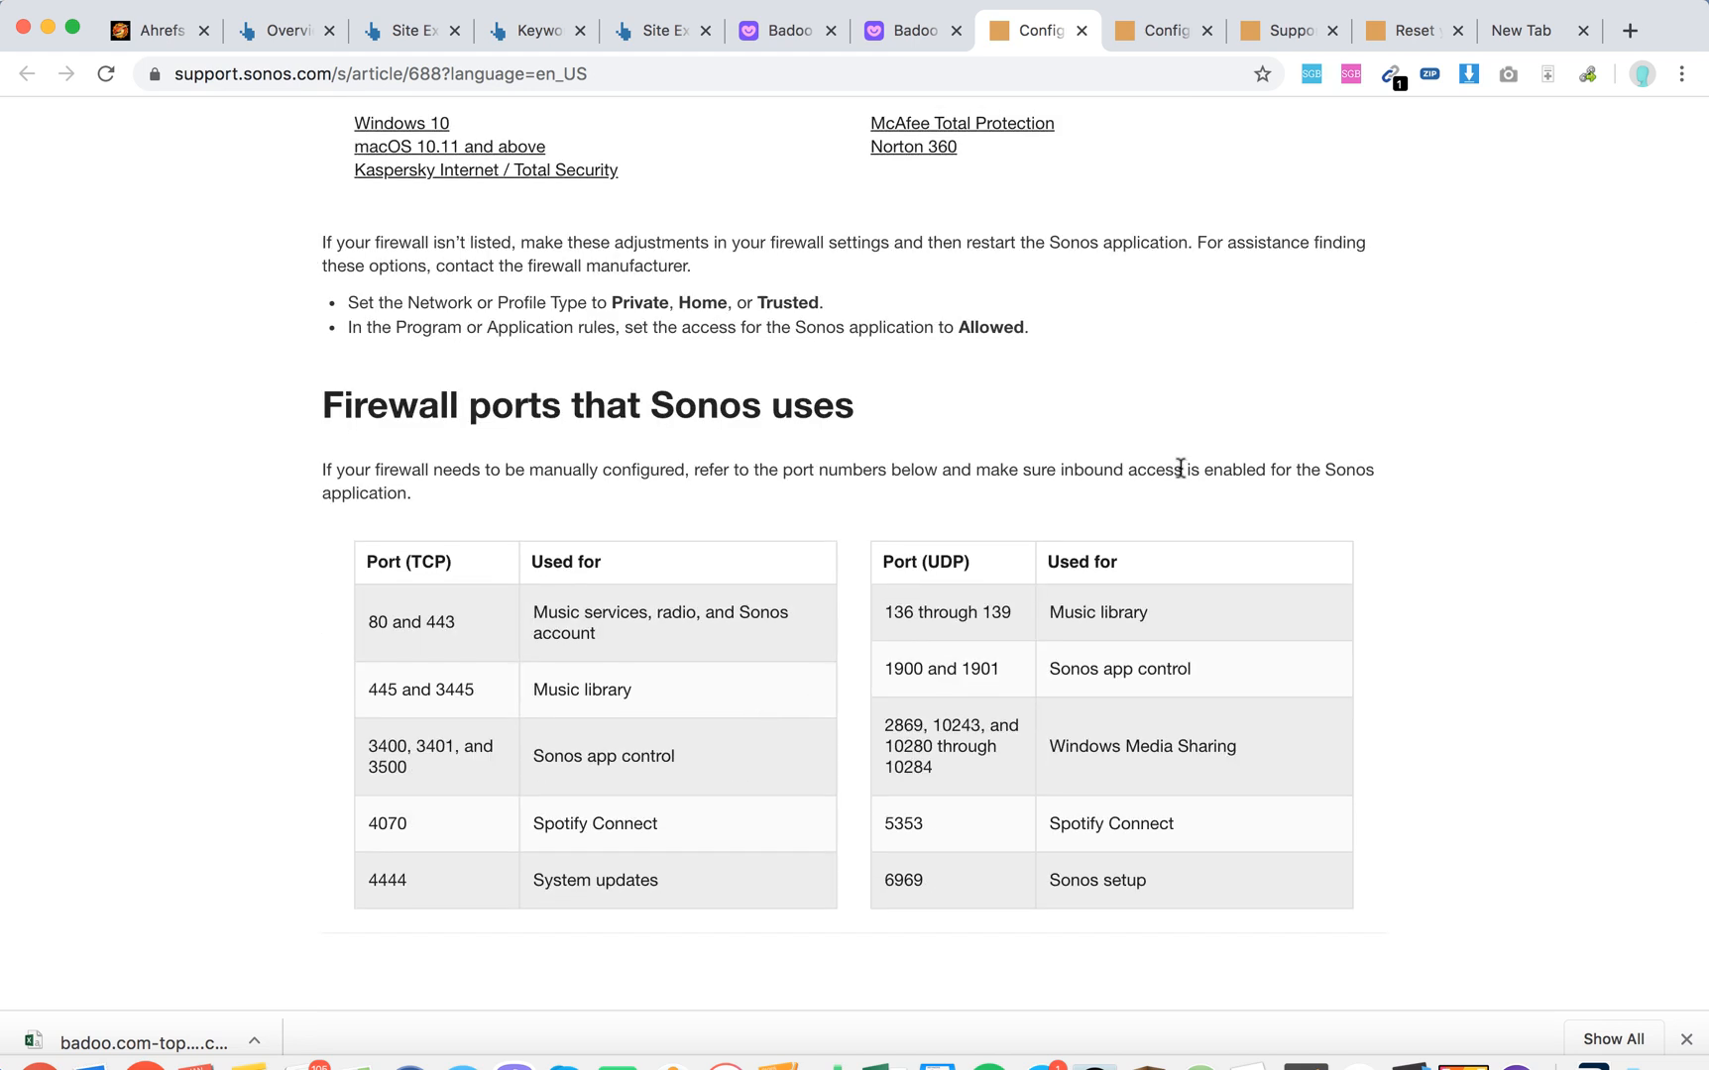
mouse_move(451, 634)
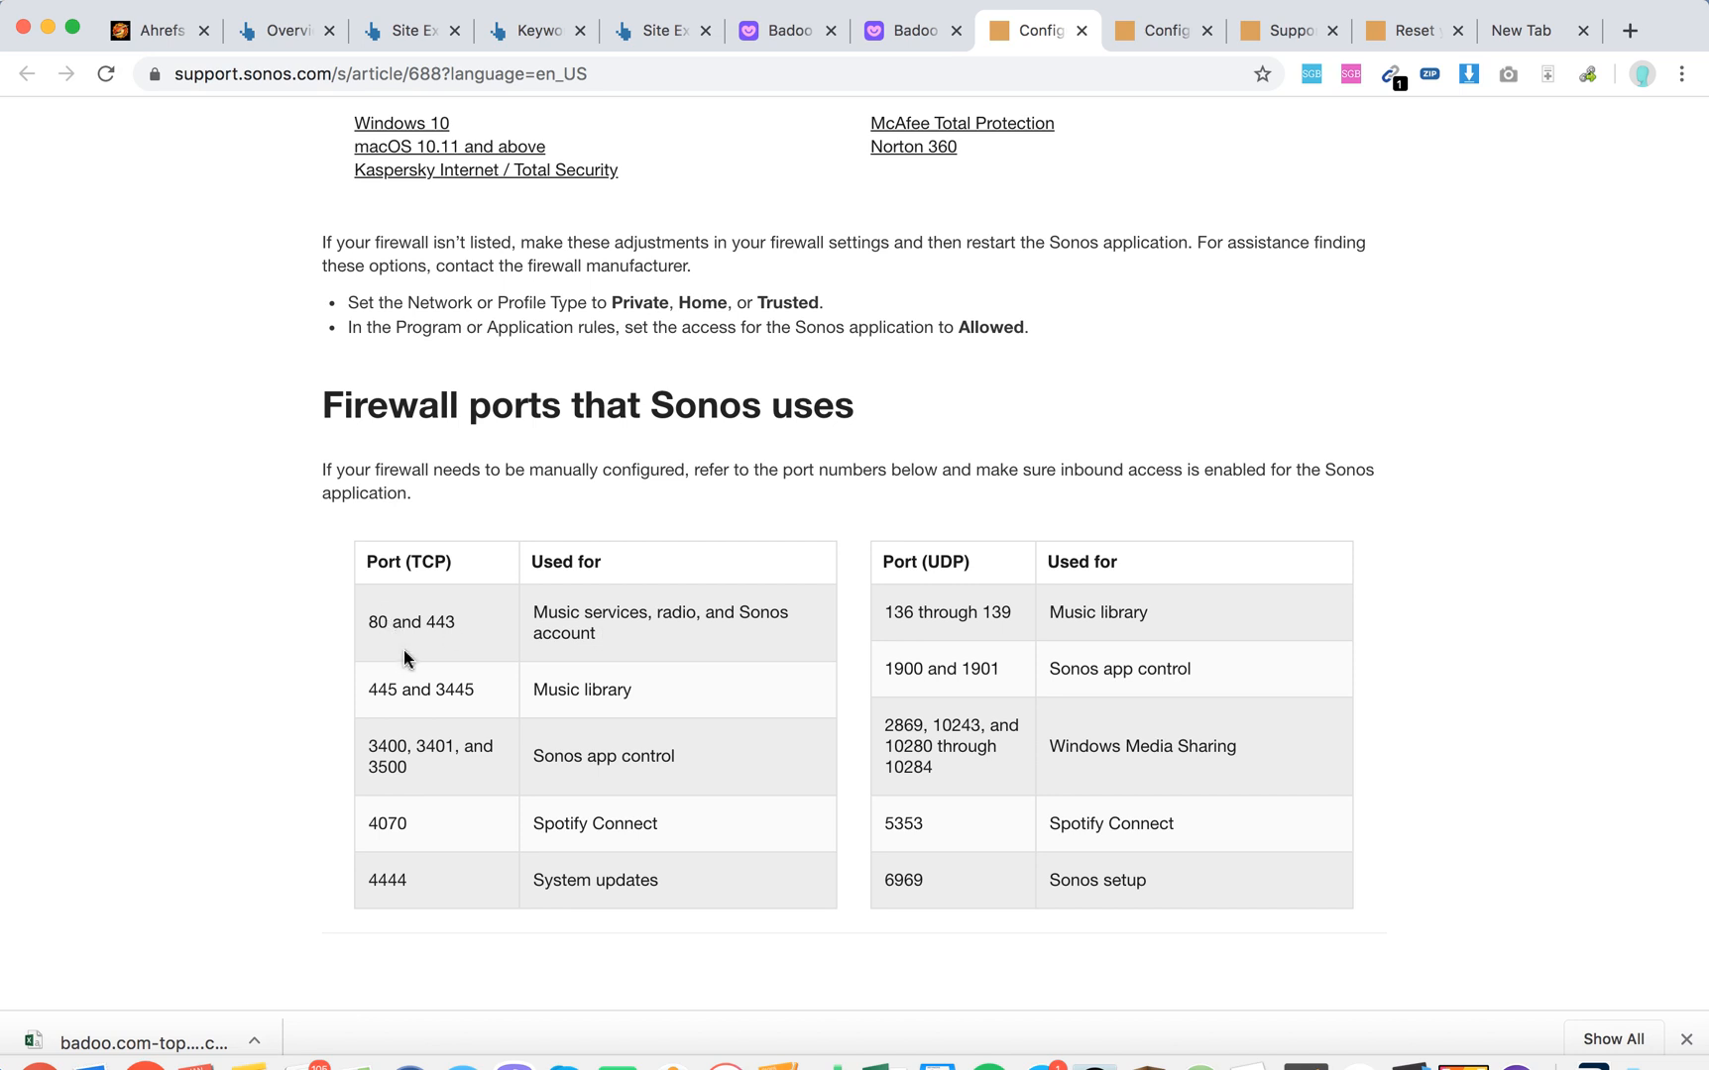
mouse_move(434, 720)
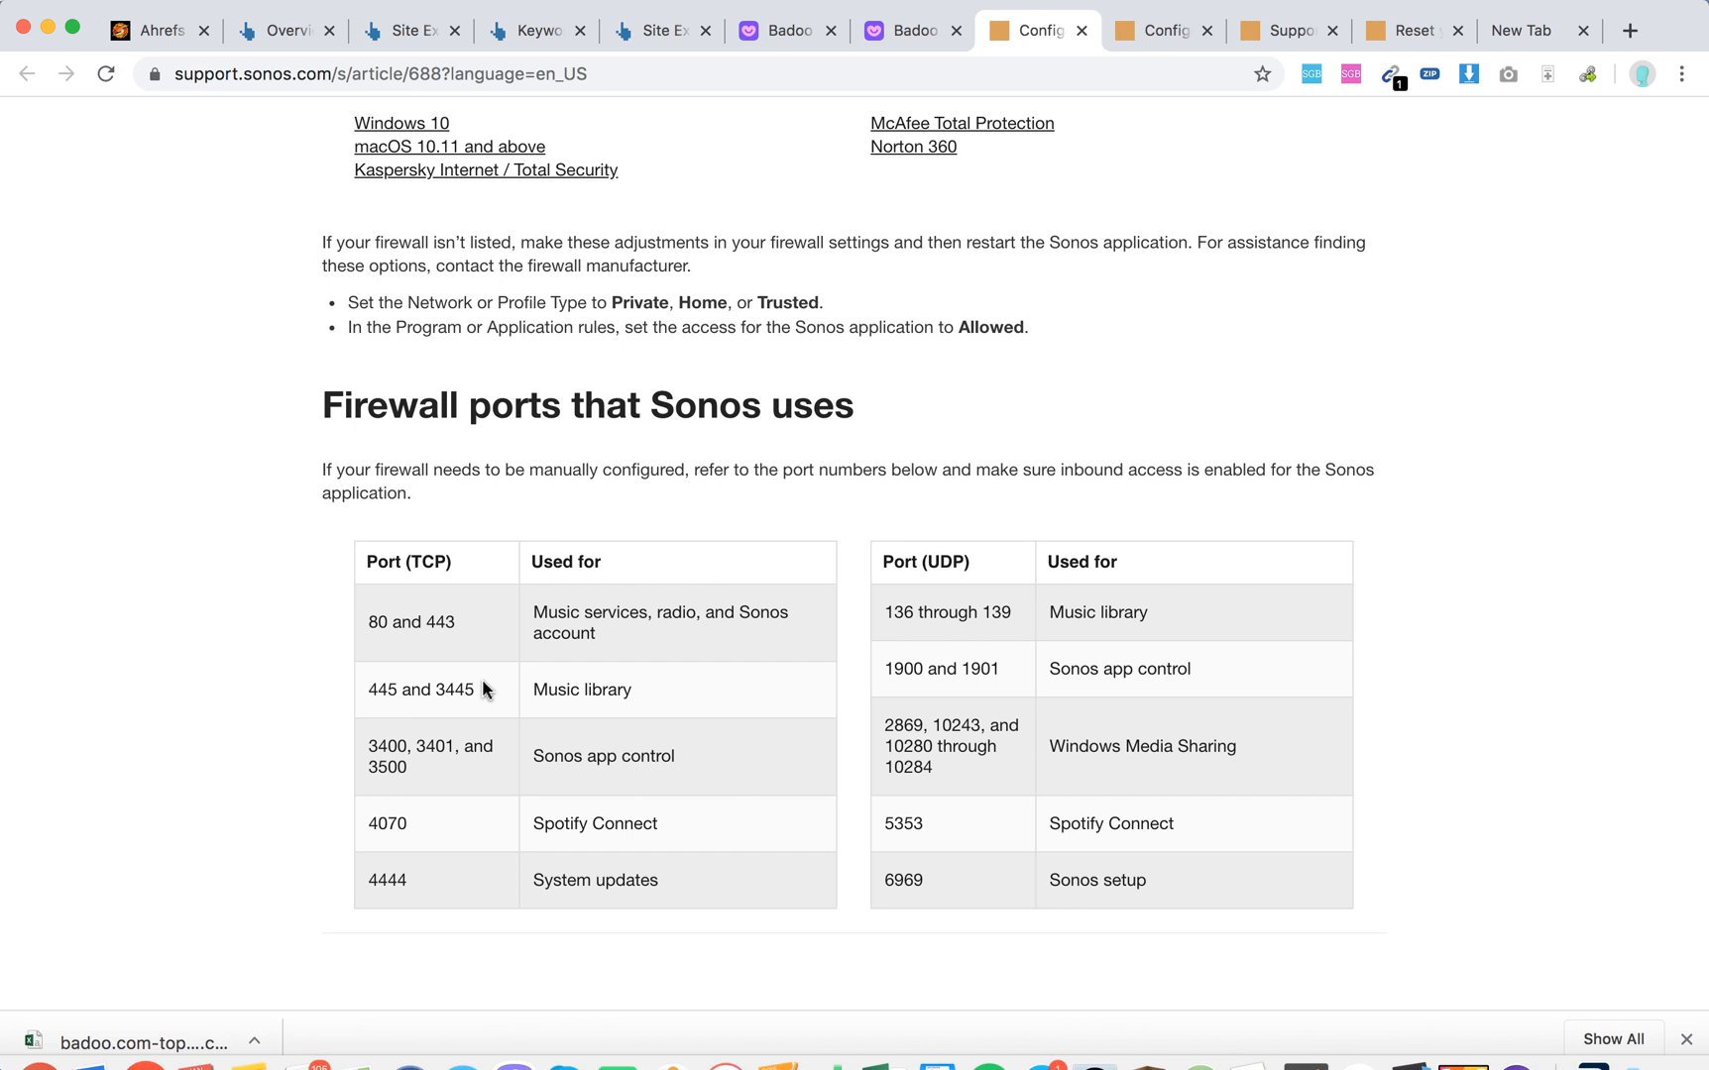
mouse_move(437, 887)
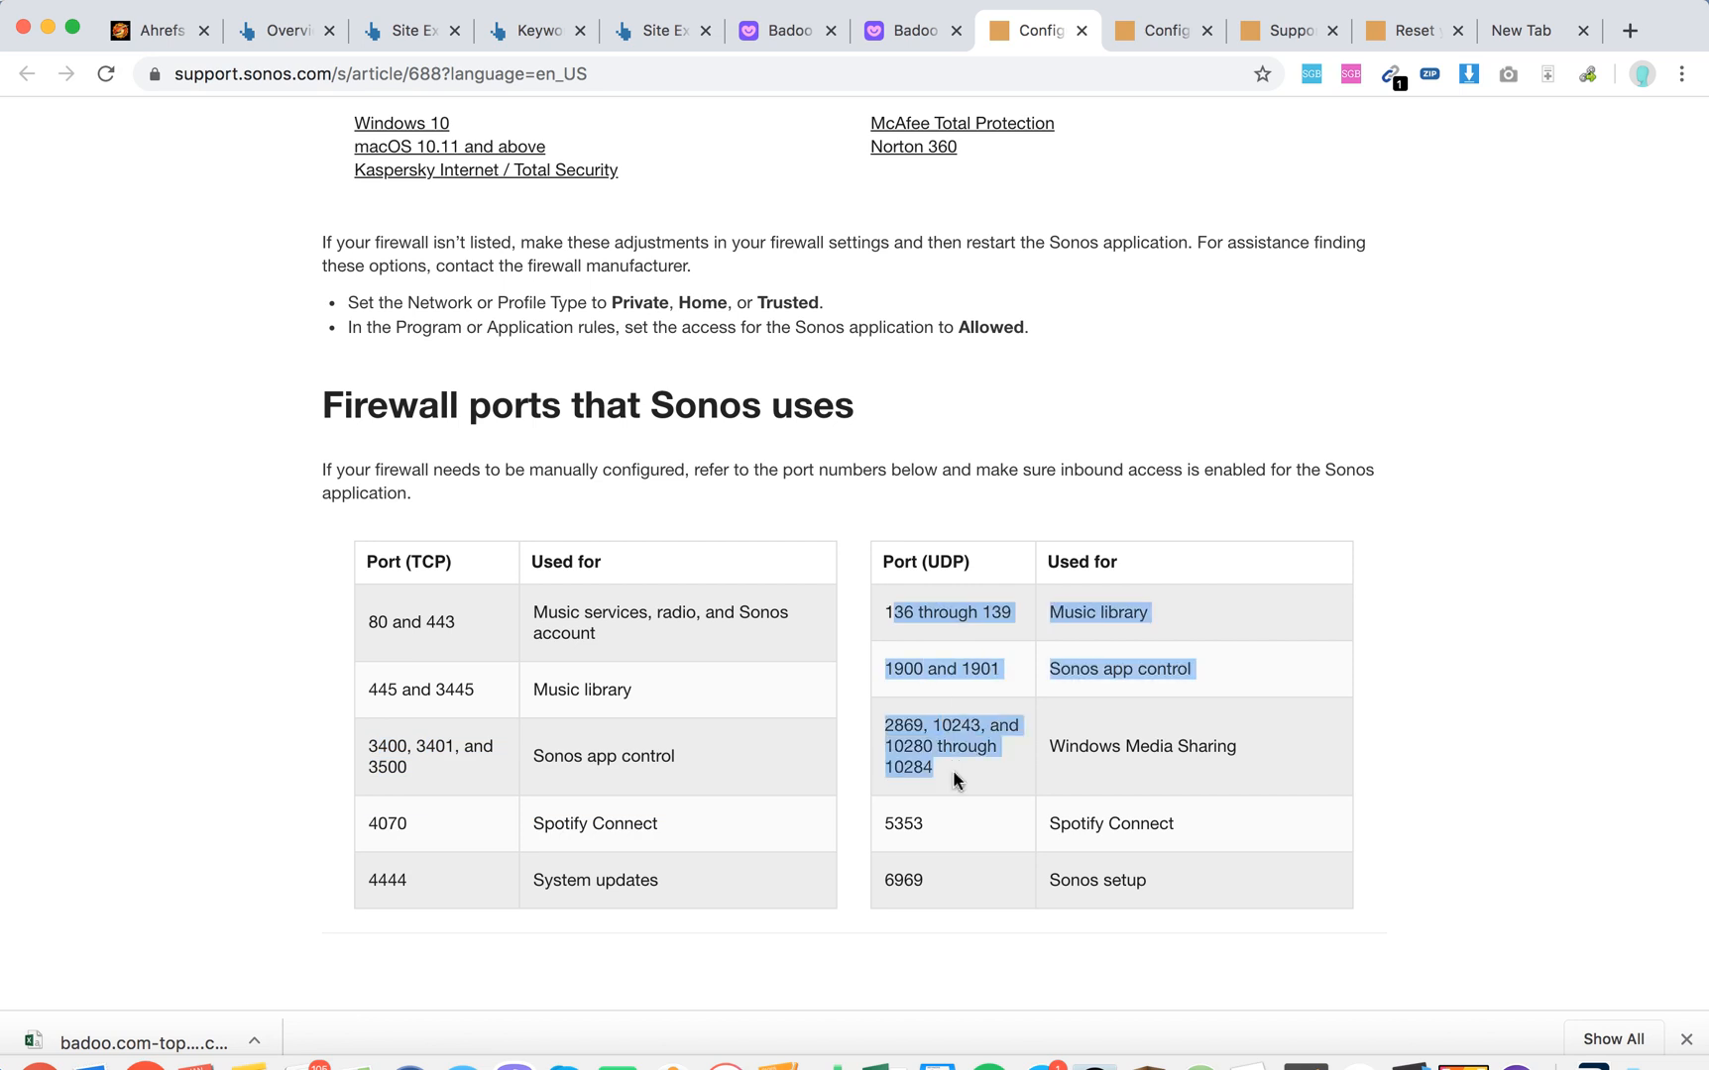
scroll("down", 3)
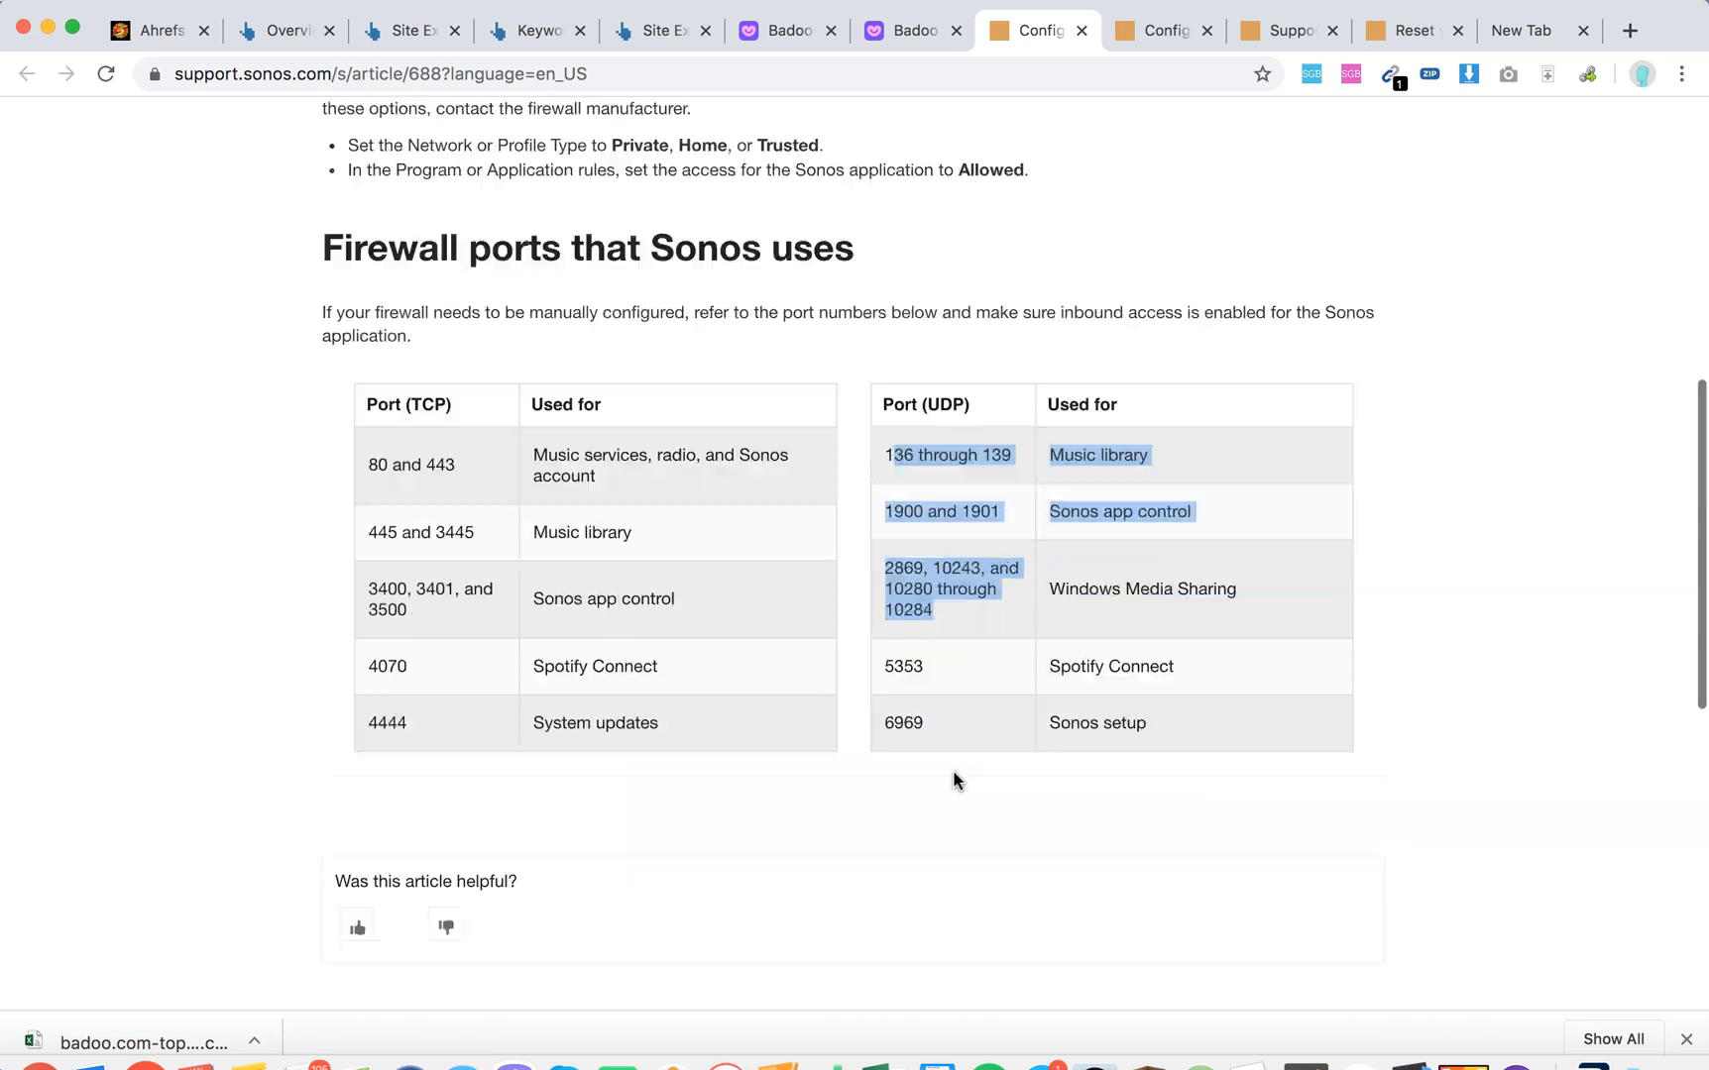